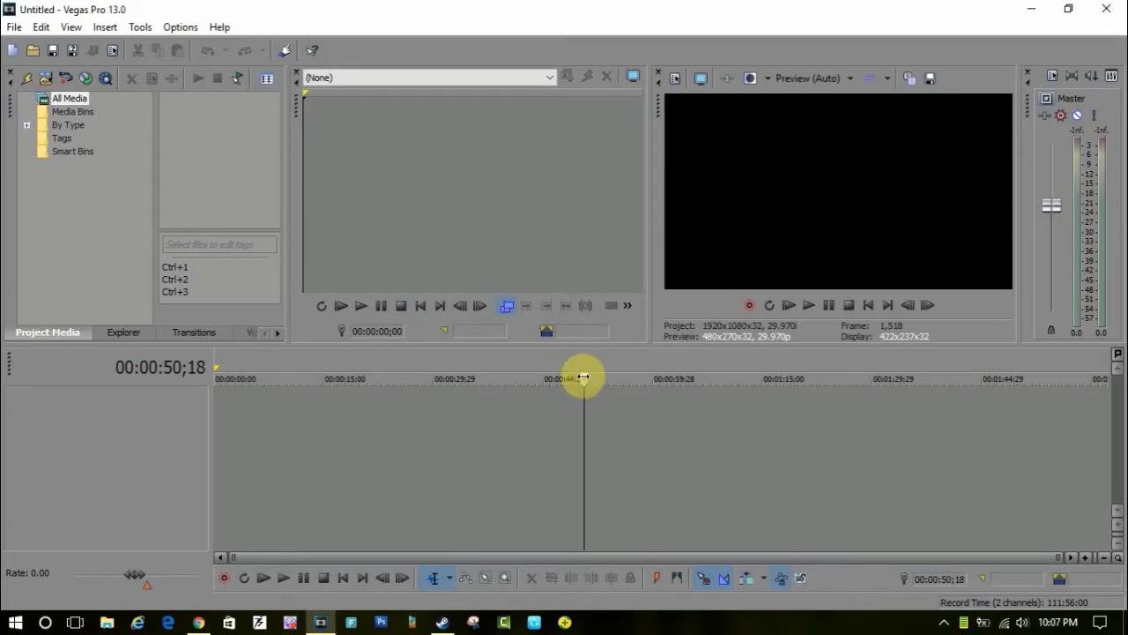
mouse_move(213, 435)
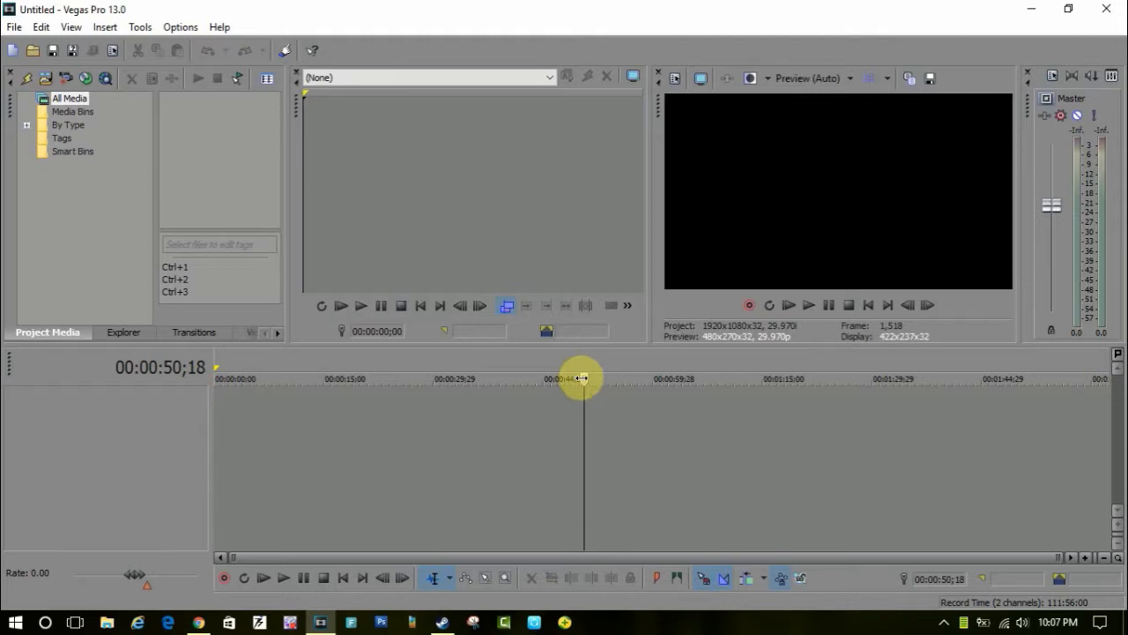
- Import the sunglasses PNG, webcam video, cigarette and Thug Life images from the Desktop onto the timeline
drag(582, 382, 316, 383)
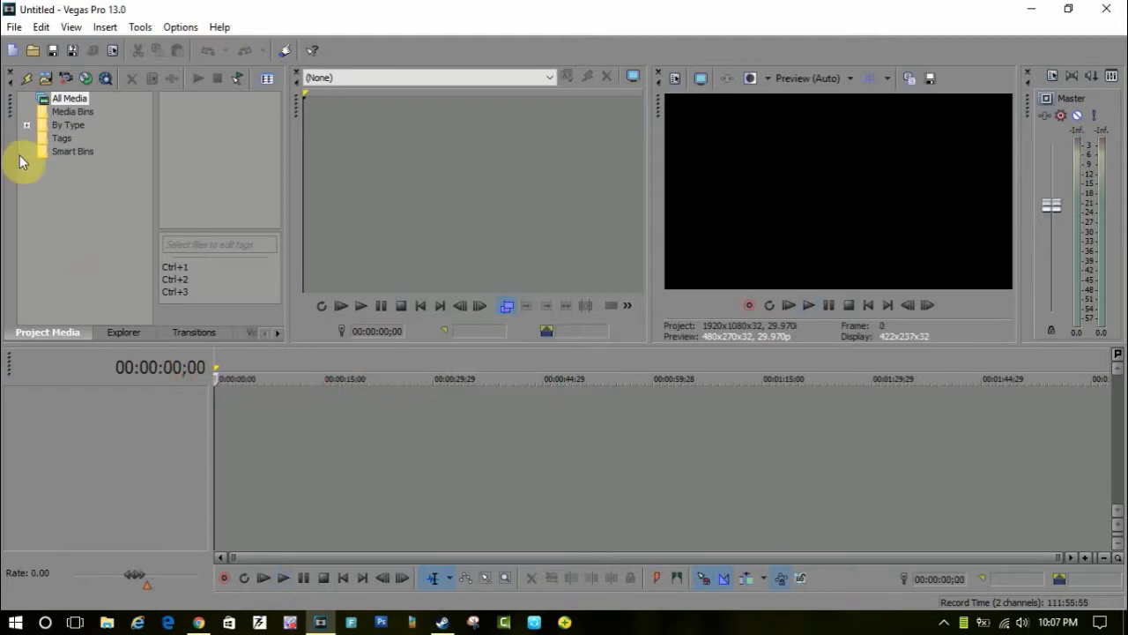
click(14, 26)
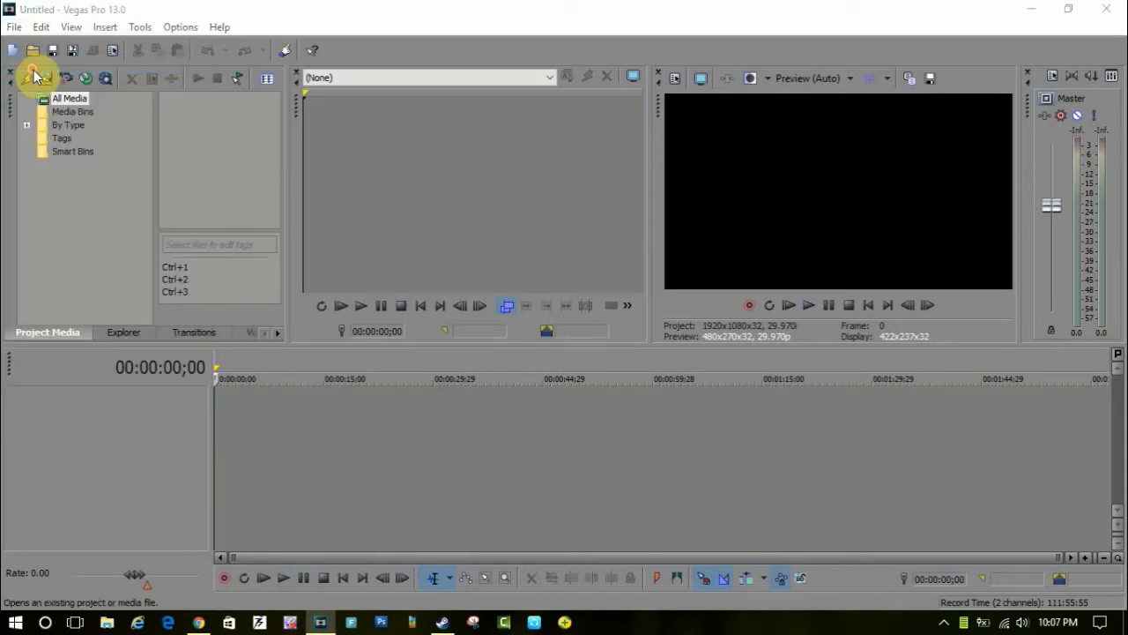
click(32, 50)
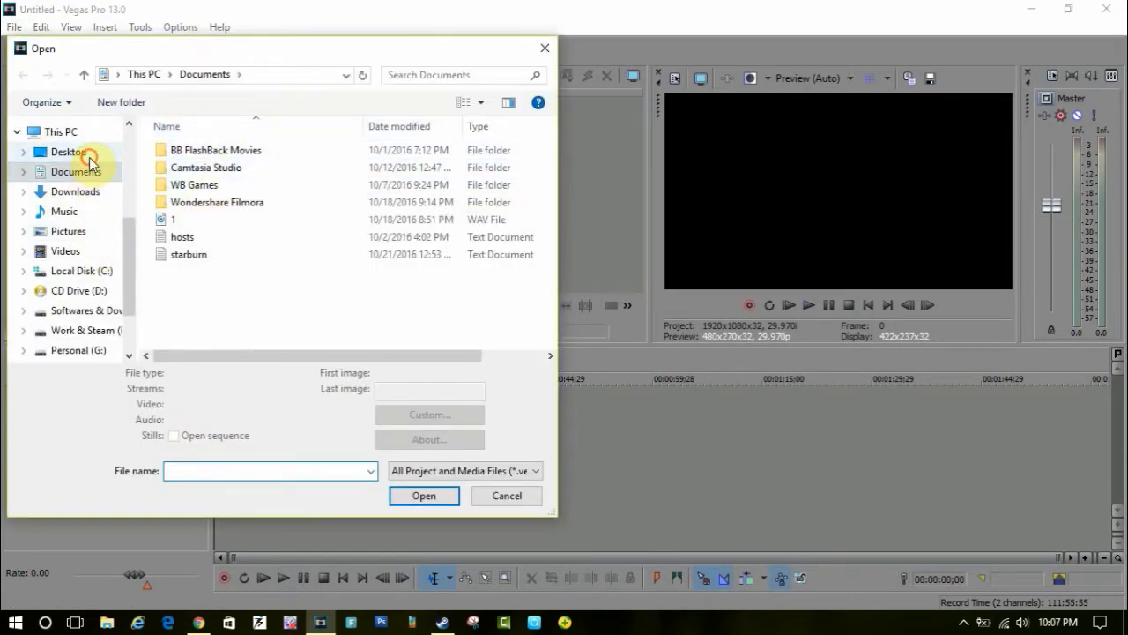
click(67, 152)
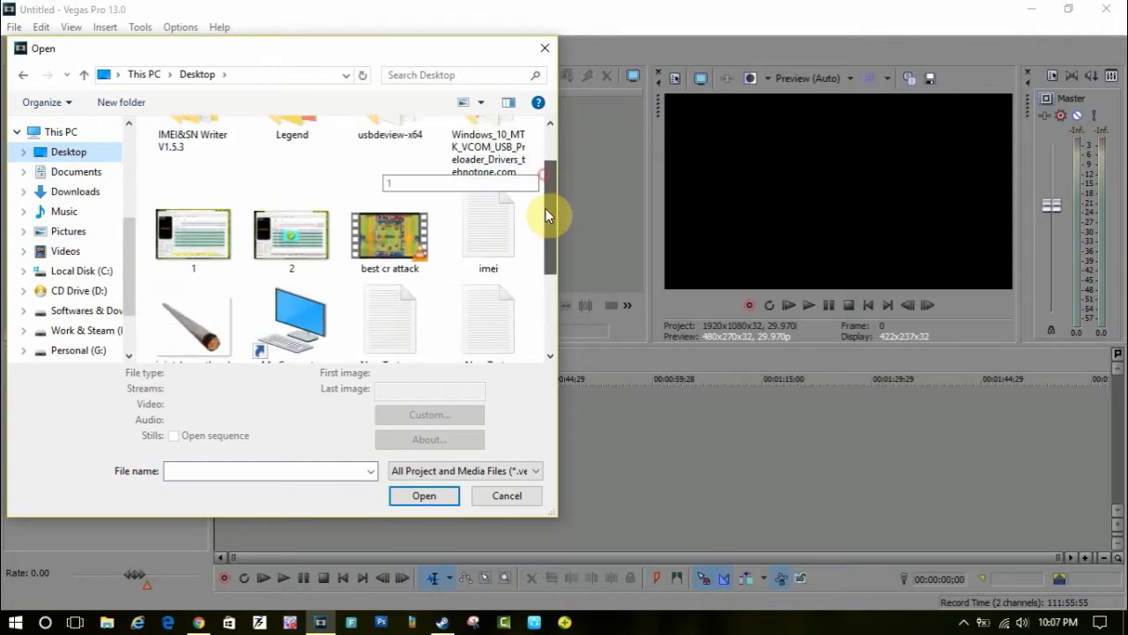
scroll(down, 3)
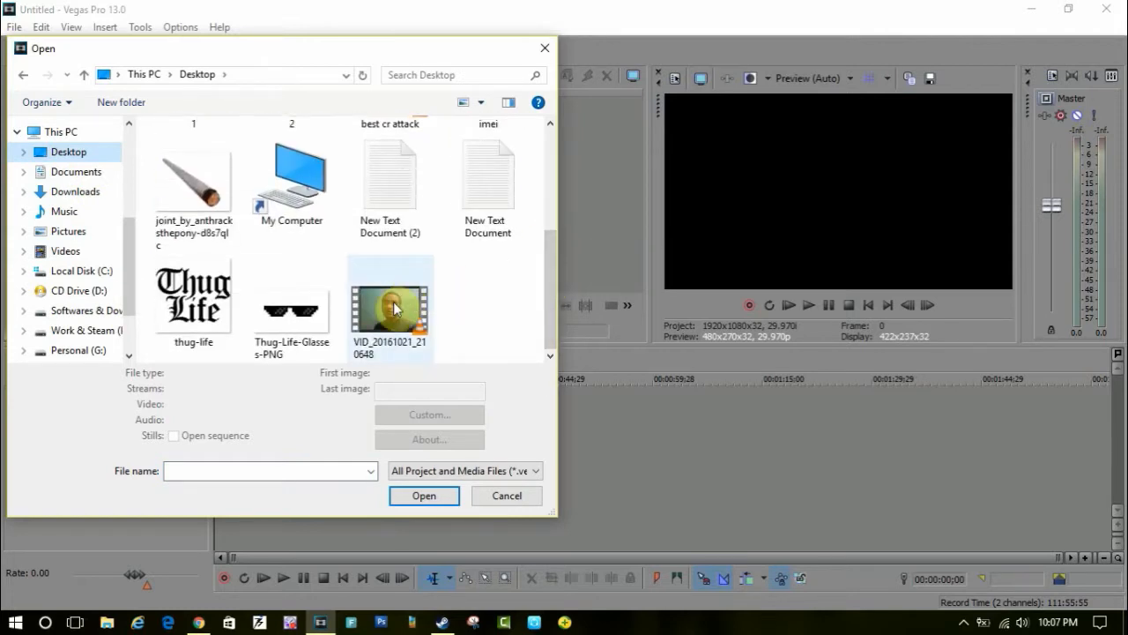
click(390, 309)
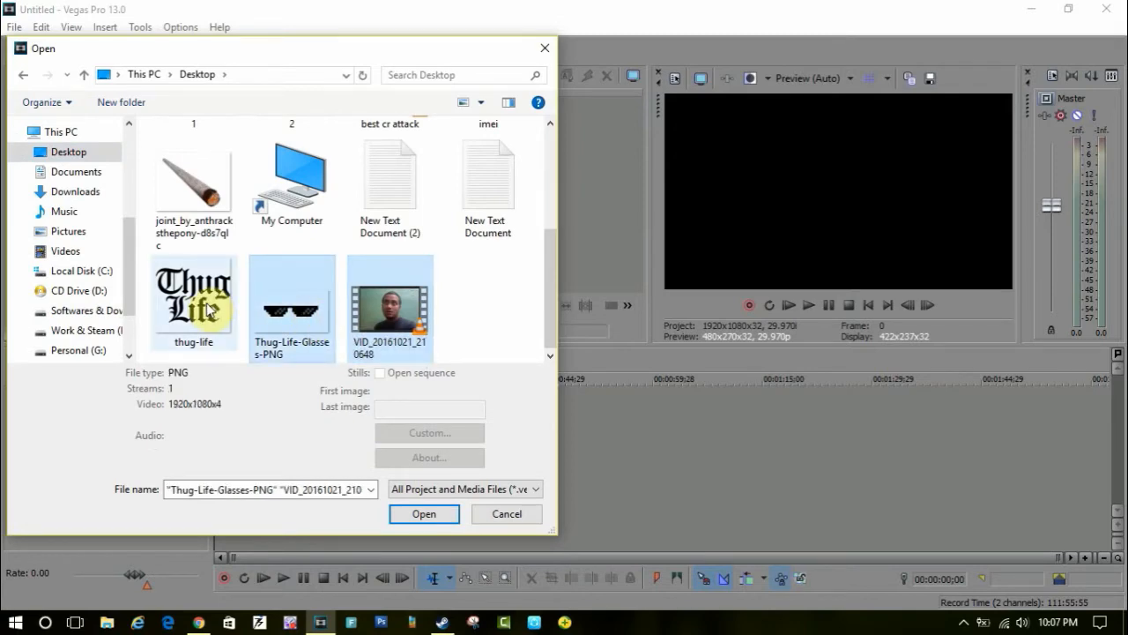
click(194, 176)
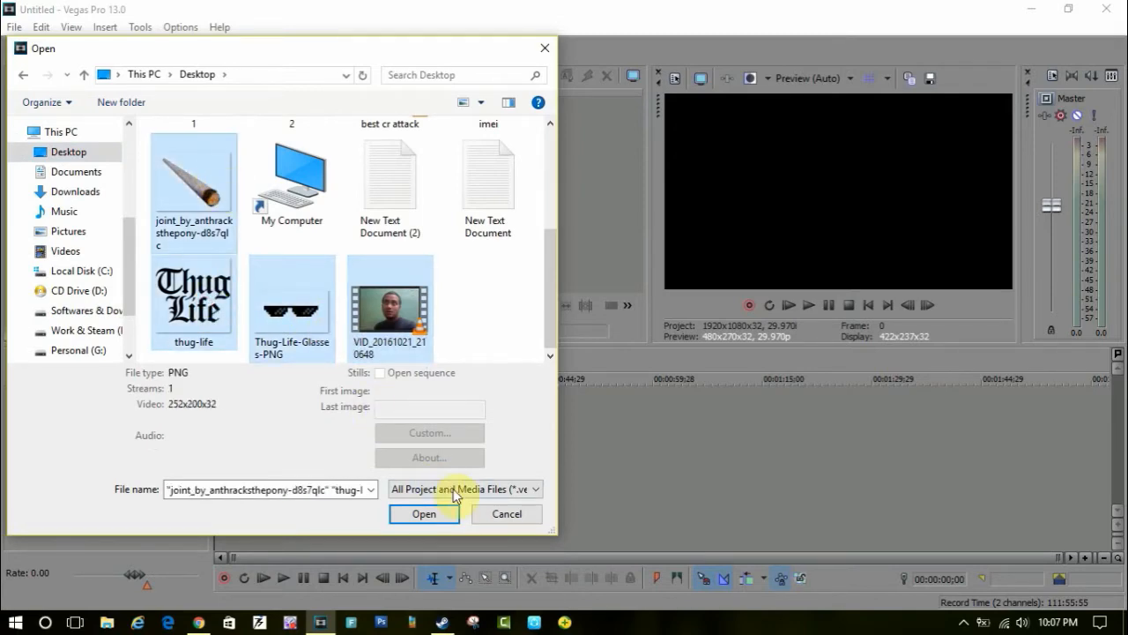
click(423, 514)
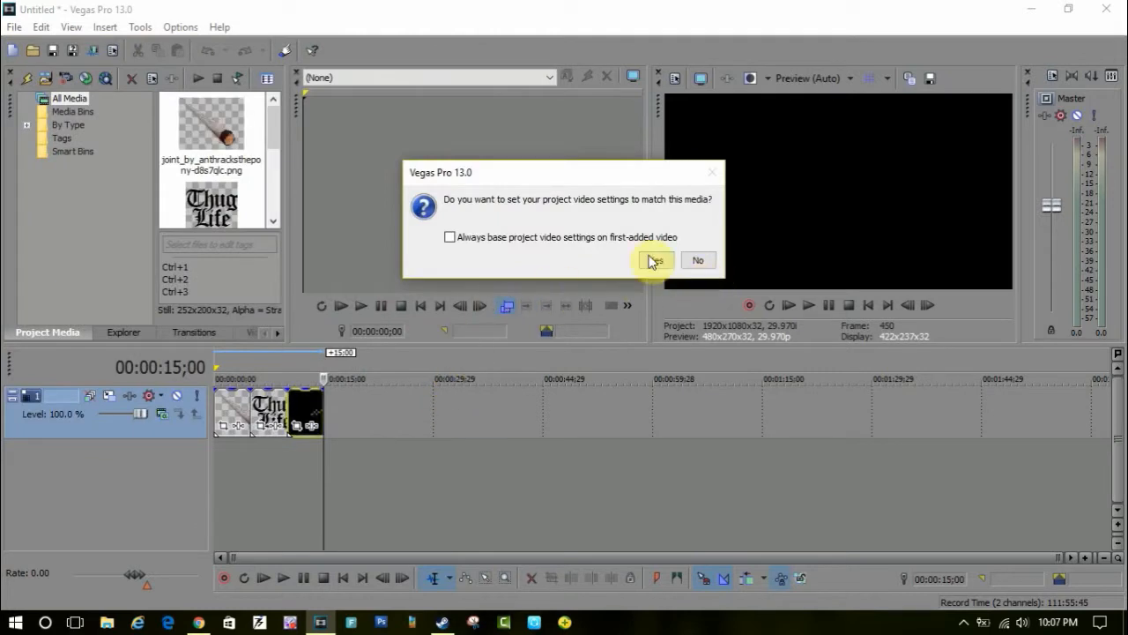
- Answer the match-project-settings prompt so the webcam clip shows with its audio track
click(654, 261)
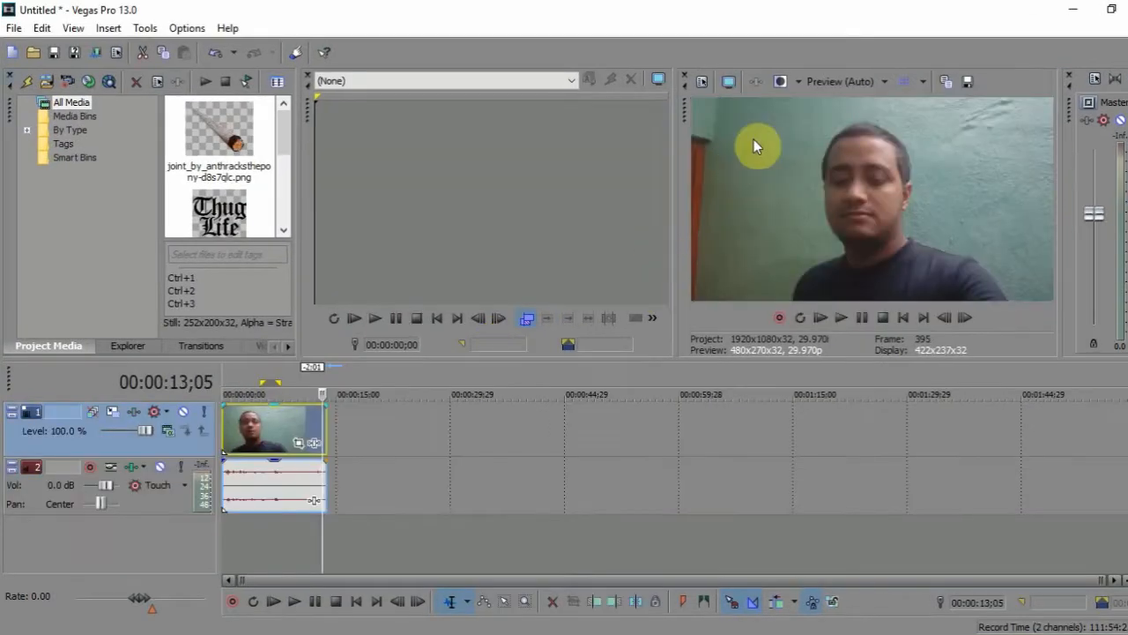
mouse_move(728, 81)
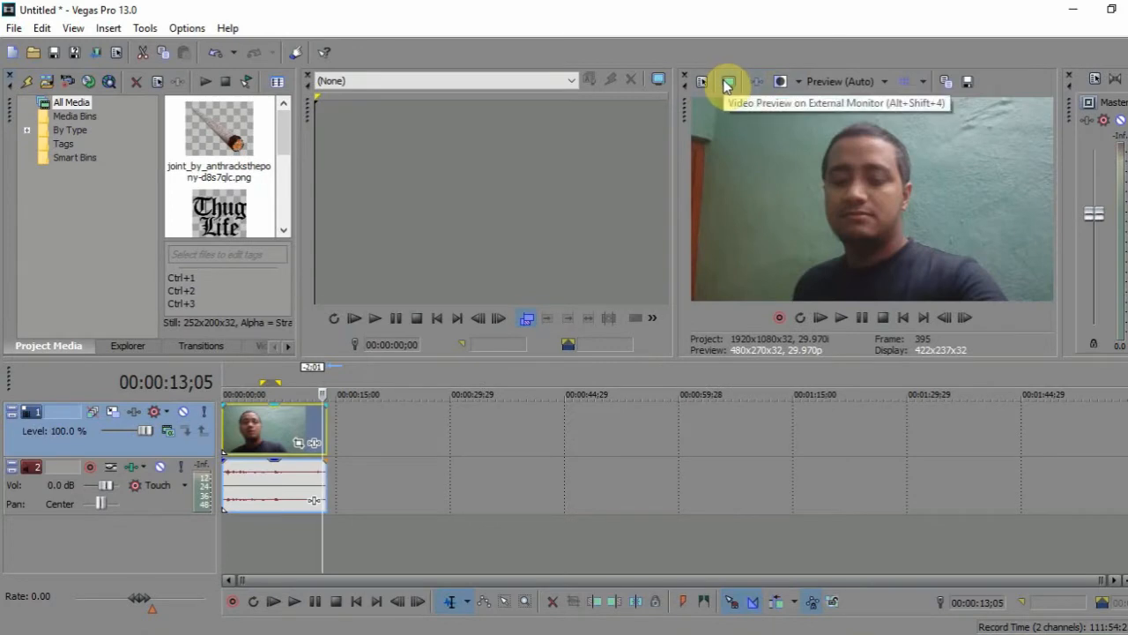
mouse_move(702, 81)
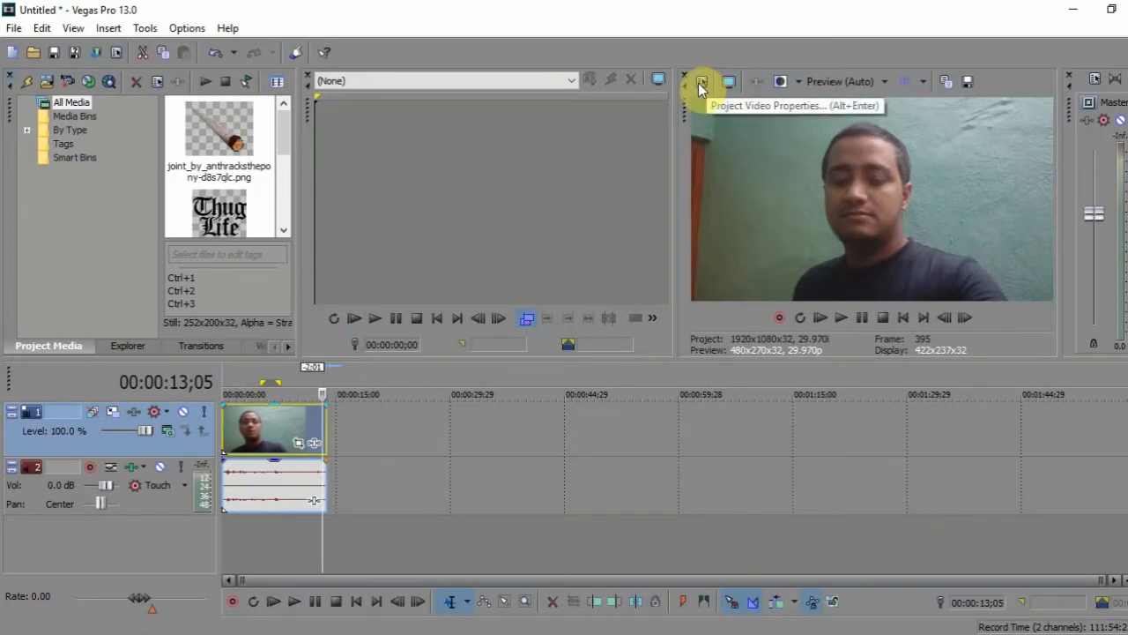
mouse_move(780, 84)
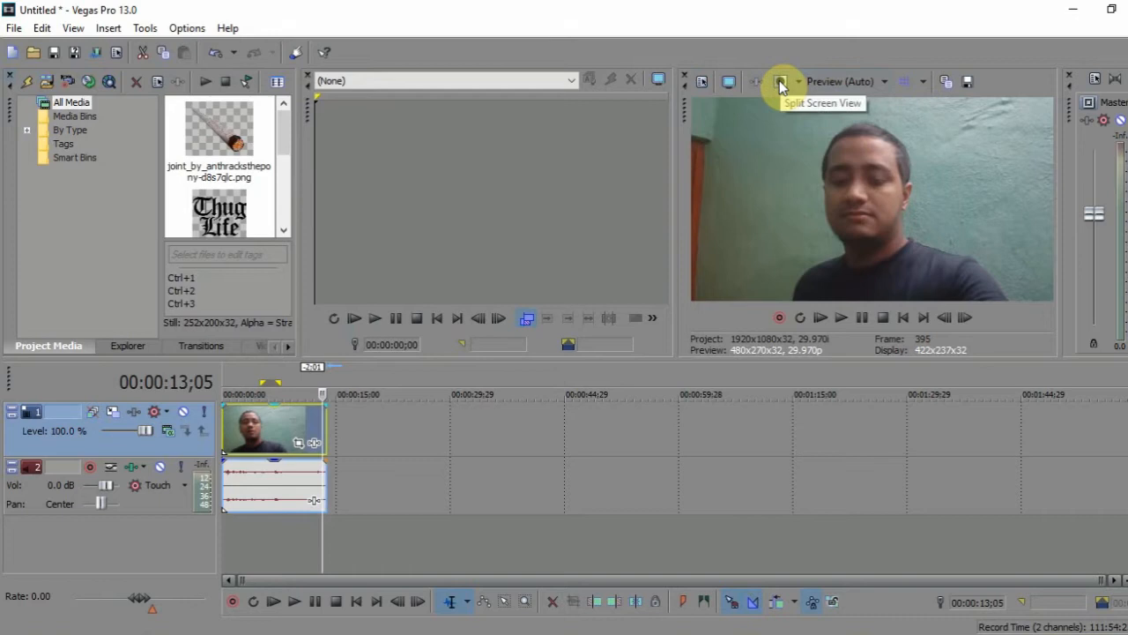
mouse_move(818, 81)
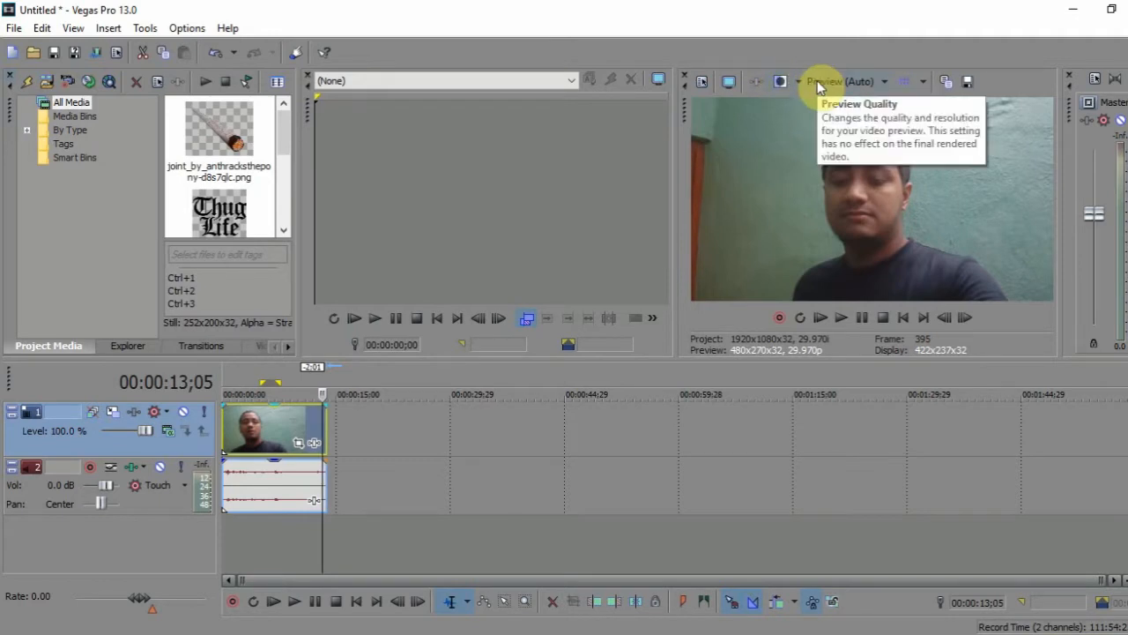
mouse_move(924, 81)
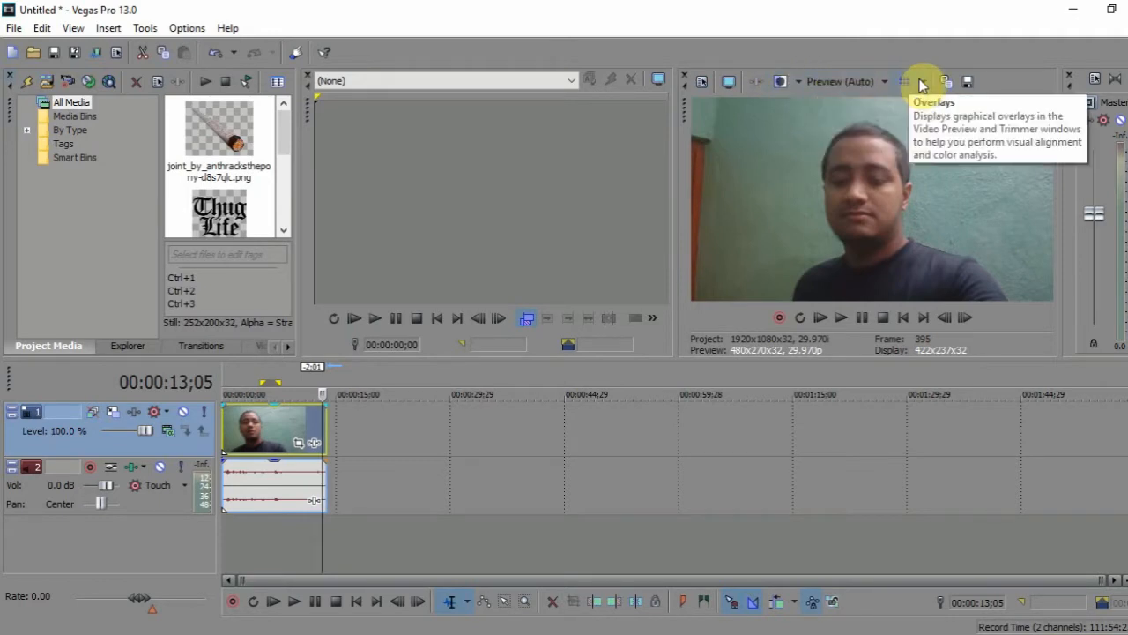
mouse_move(945, 85)
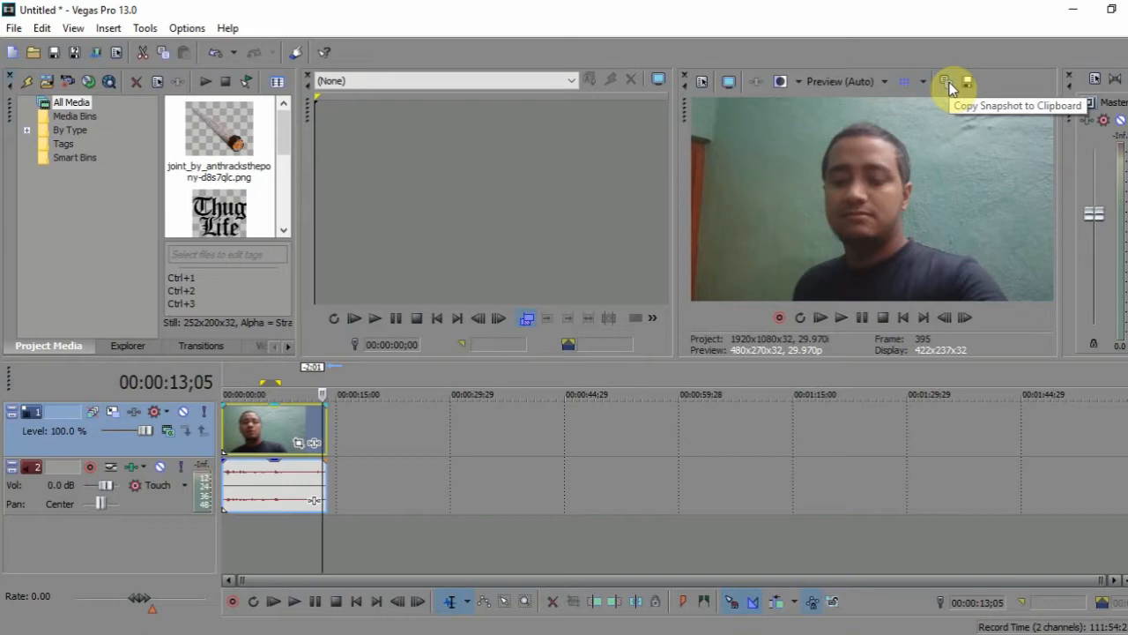
mouse_move(968, 81)
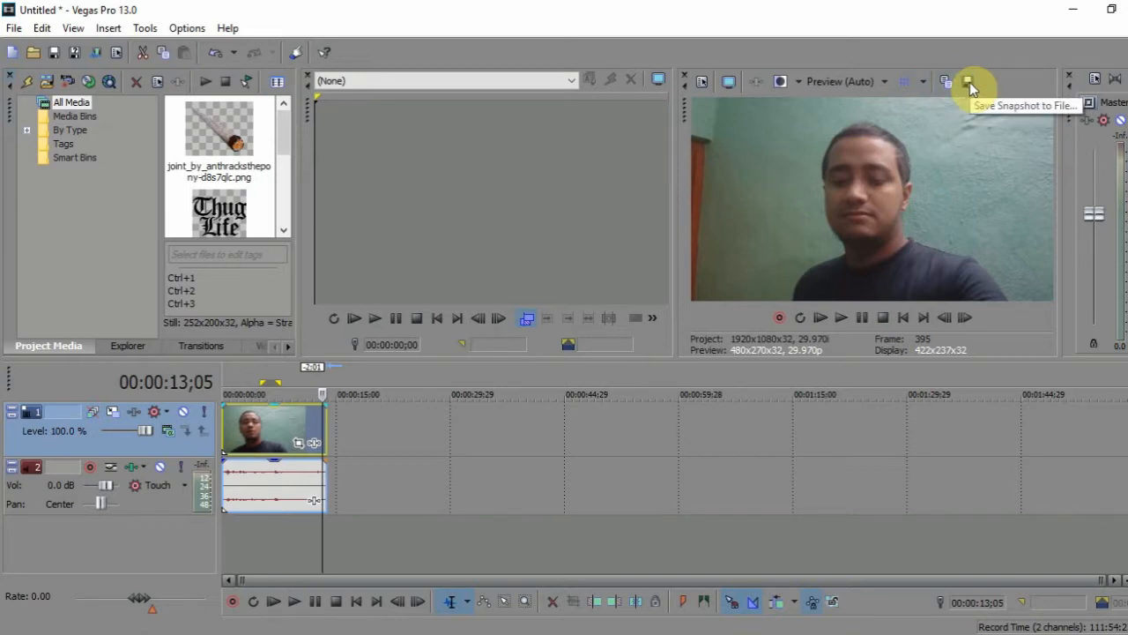
- Save the preview frame as Image1.jpg and place it on the timeline after the webcam clip
click(970, 81)
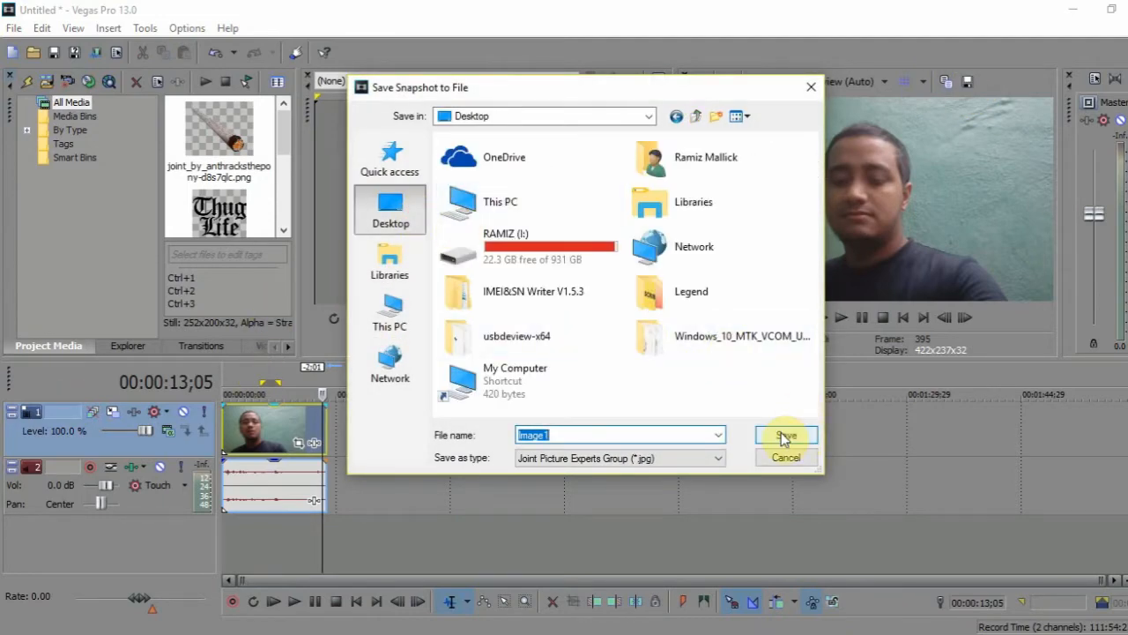
click(784, 436)
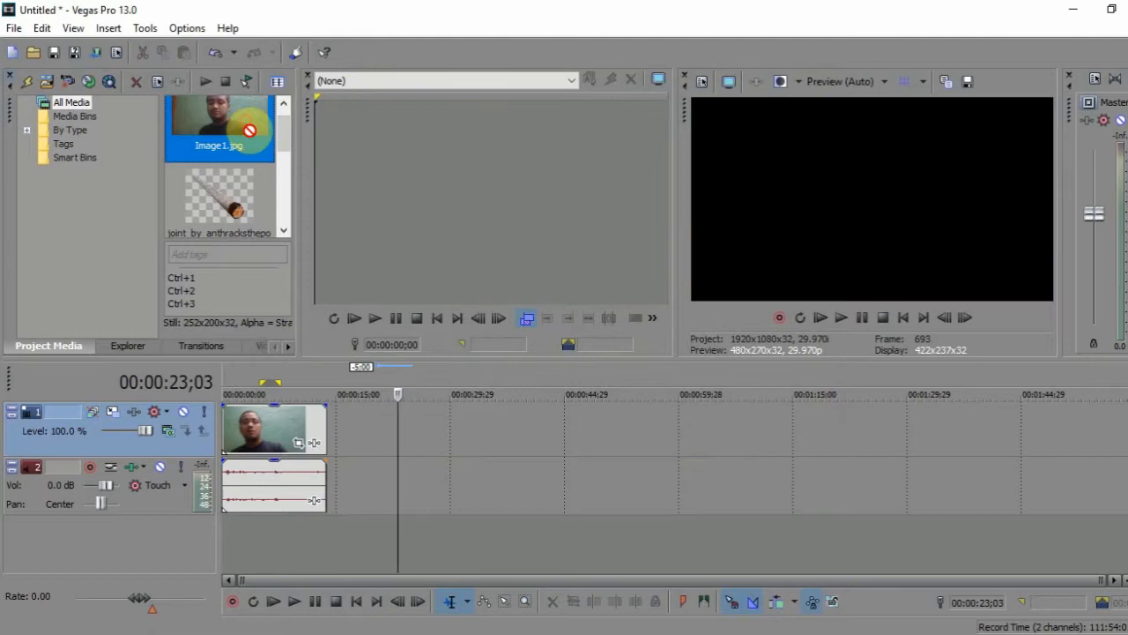
drag(219, 127, 379, 432)
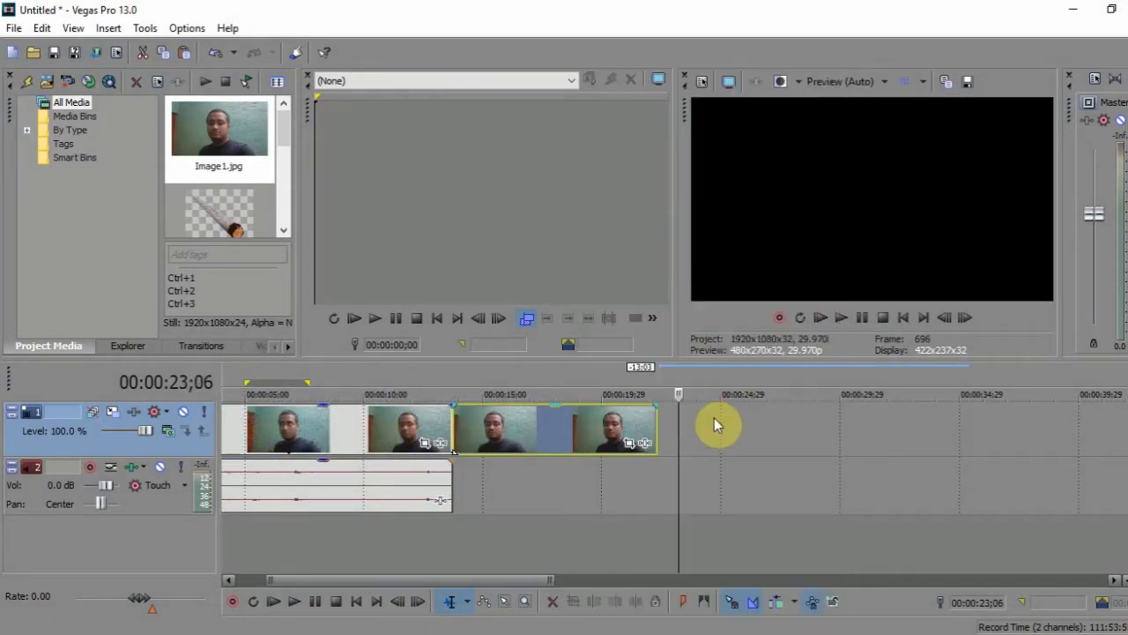
- Paste a copy of the clip events onto the timeline after the still image
right_click(719, 425)
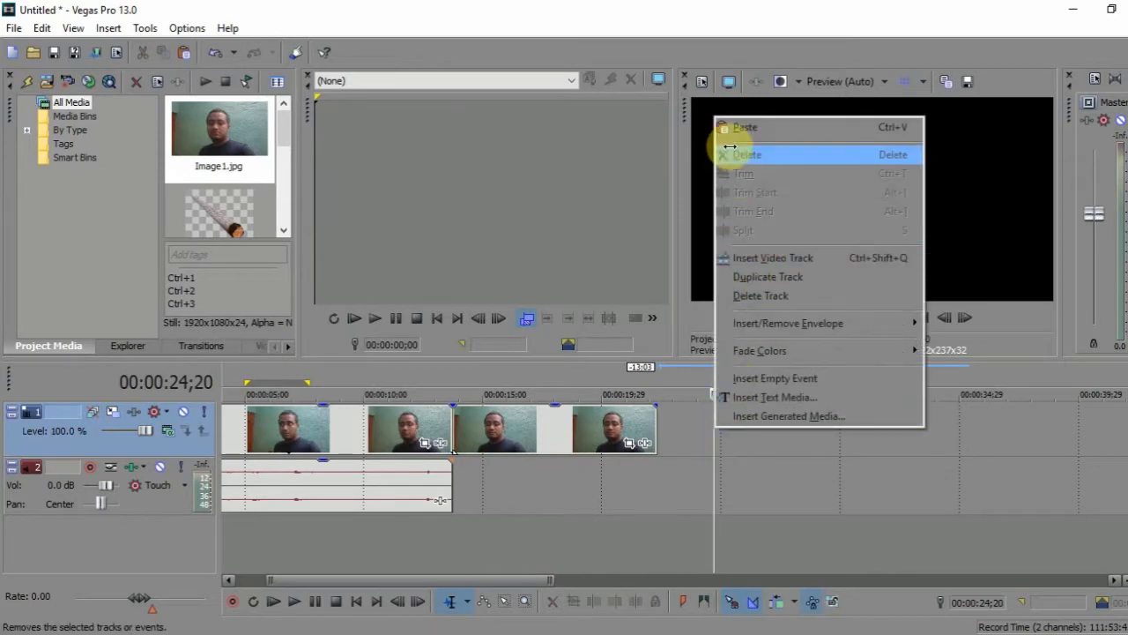
click(744, 127)
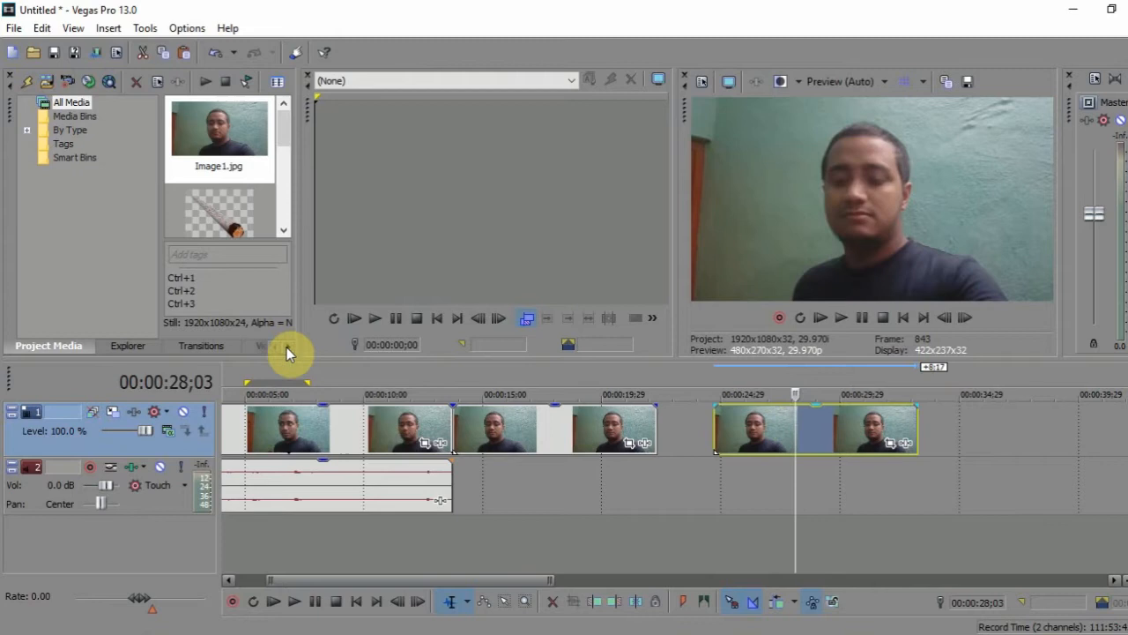
click(286, 345)
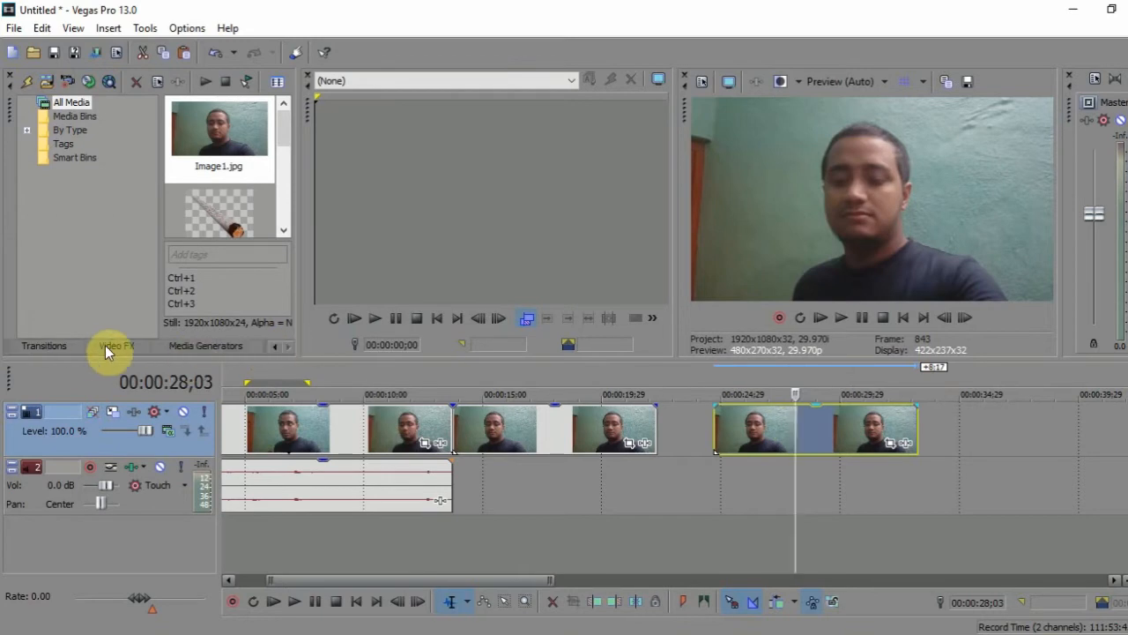
- Apply the Black and White effect to the Image1 event so the frozen frame turns grayscale
click(116, 344)
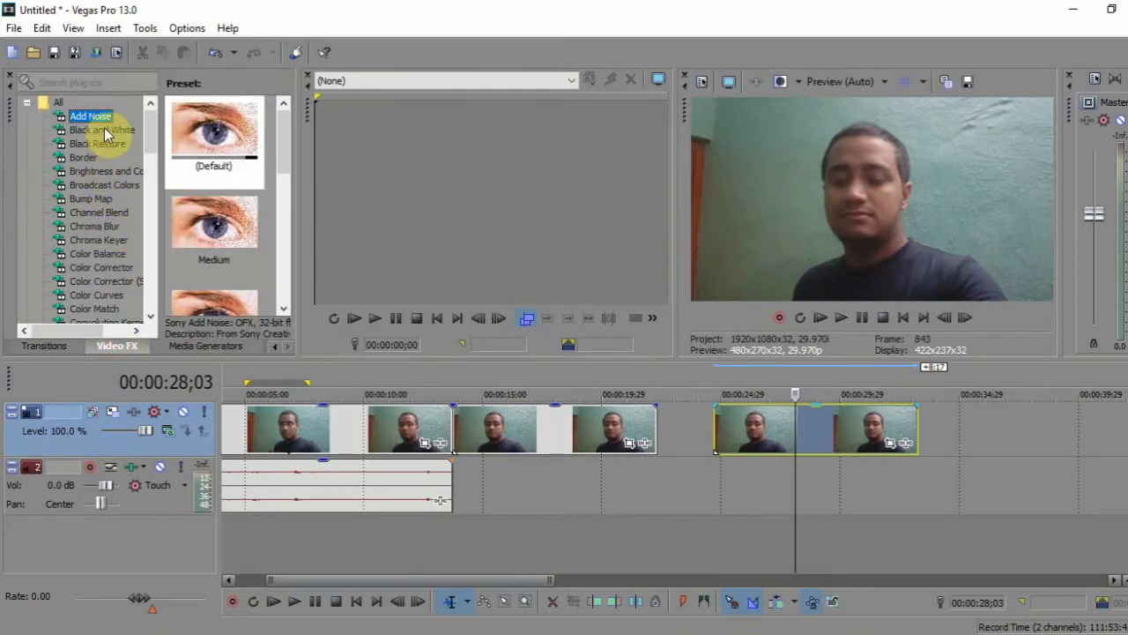
click(102, 130)
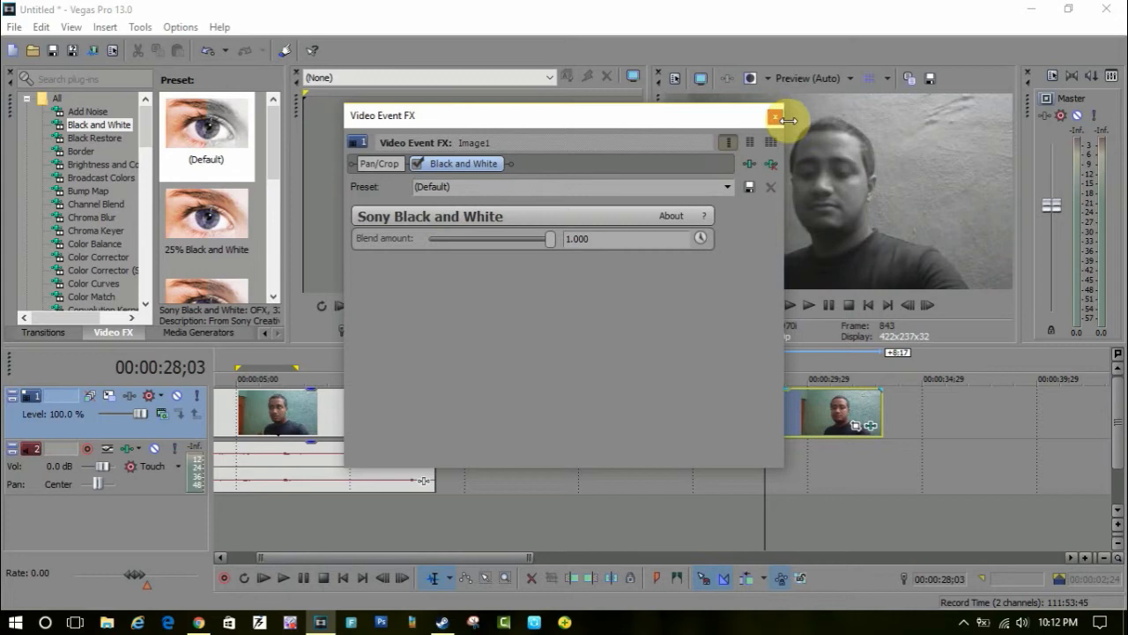
click(775, 116)
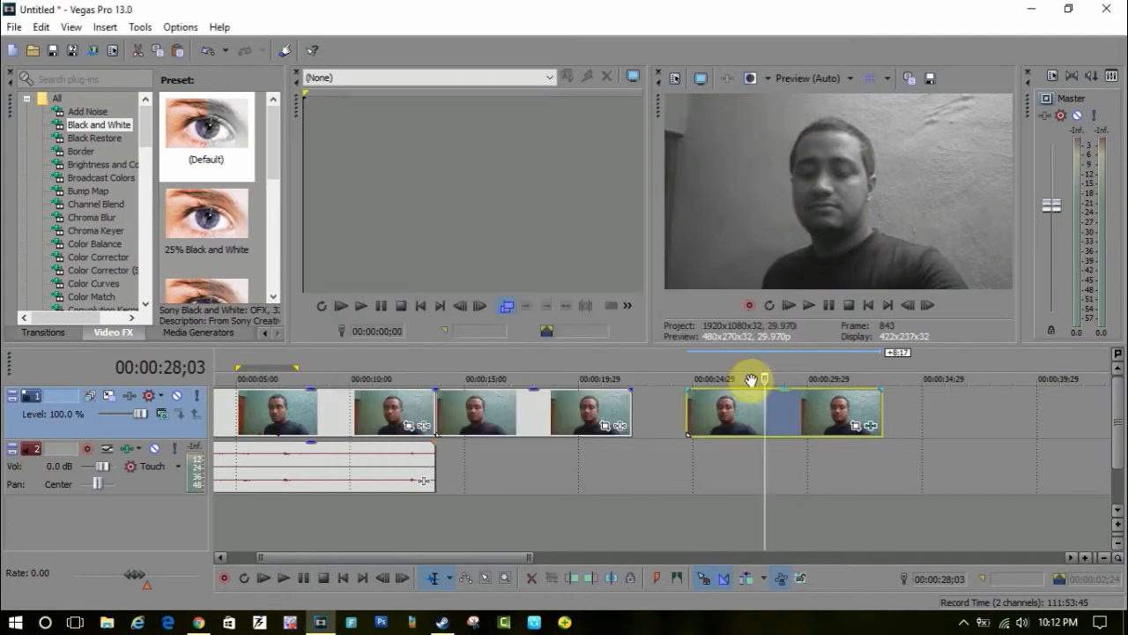
- Overlap the pasted clips onto the grayscale snapshot for a crossfade and preview the result
drag(751, 409, 691, 416)
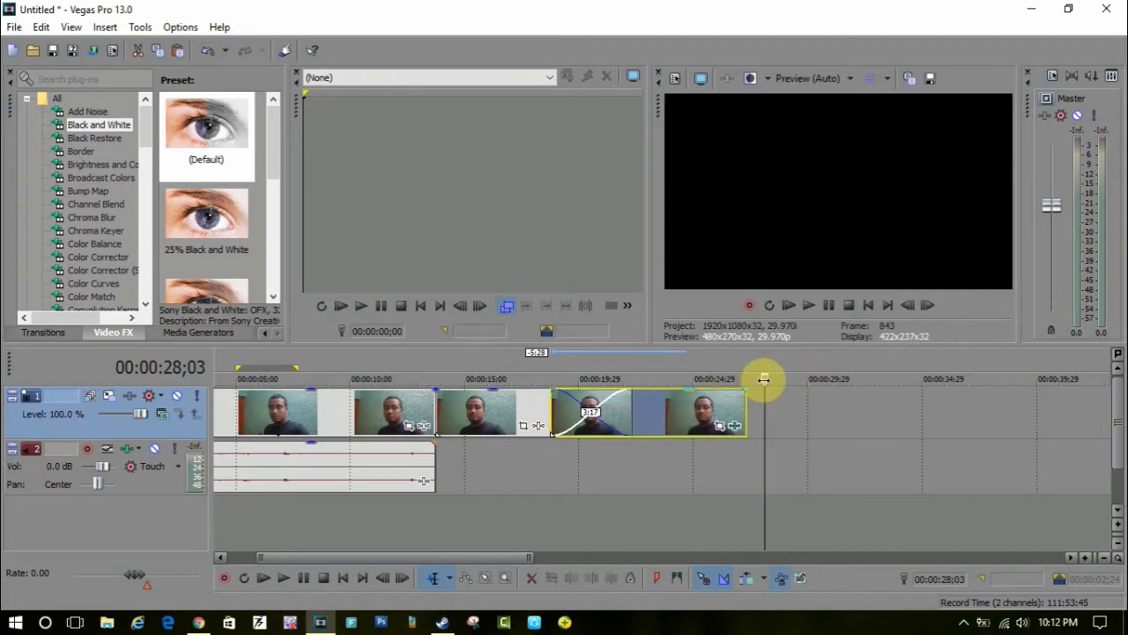
click(447, 411)
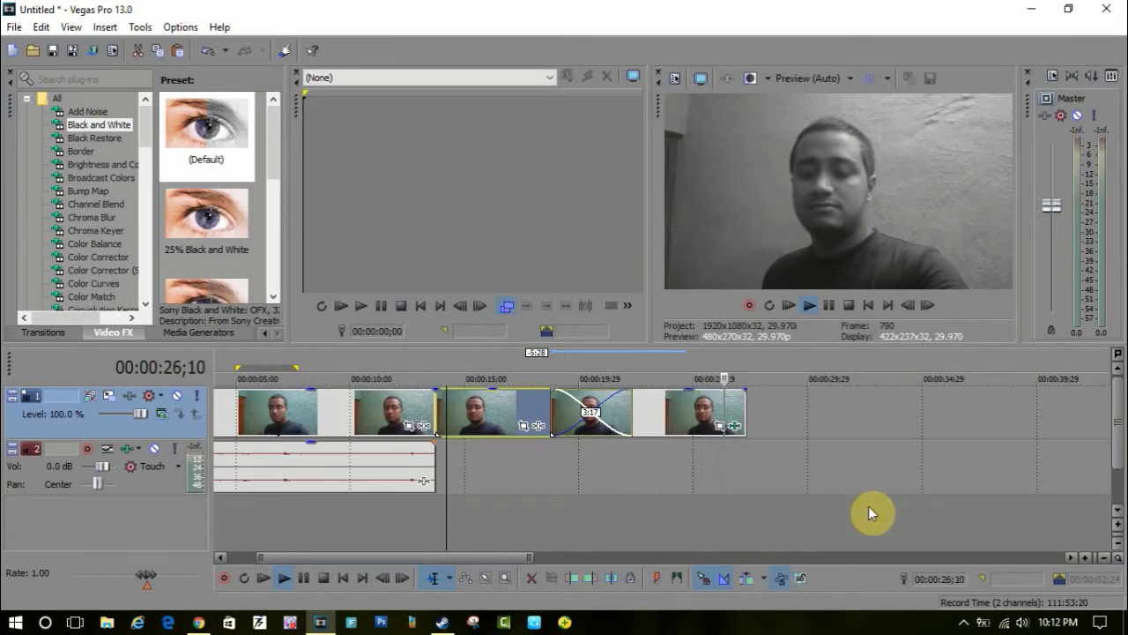
click(46, 331)
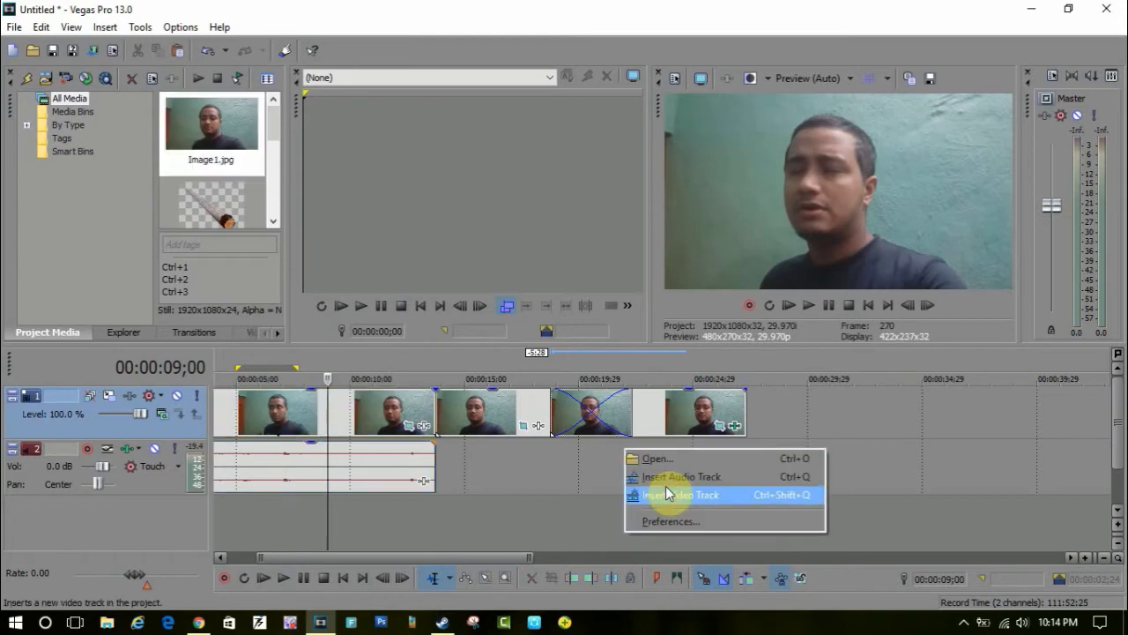
- Add a track for the sunglasses, then shrink them to half size over the man's eyes in Track Motion
click(681, 493)
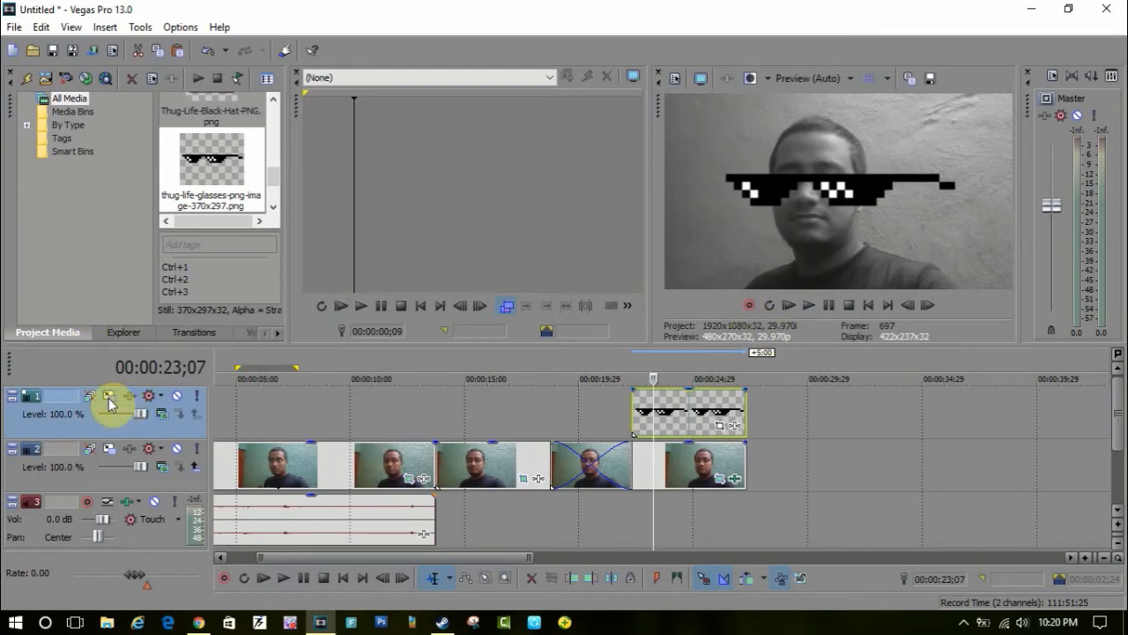
click(109, 395)
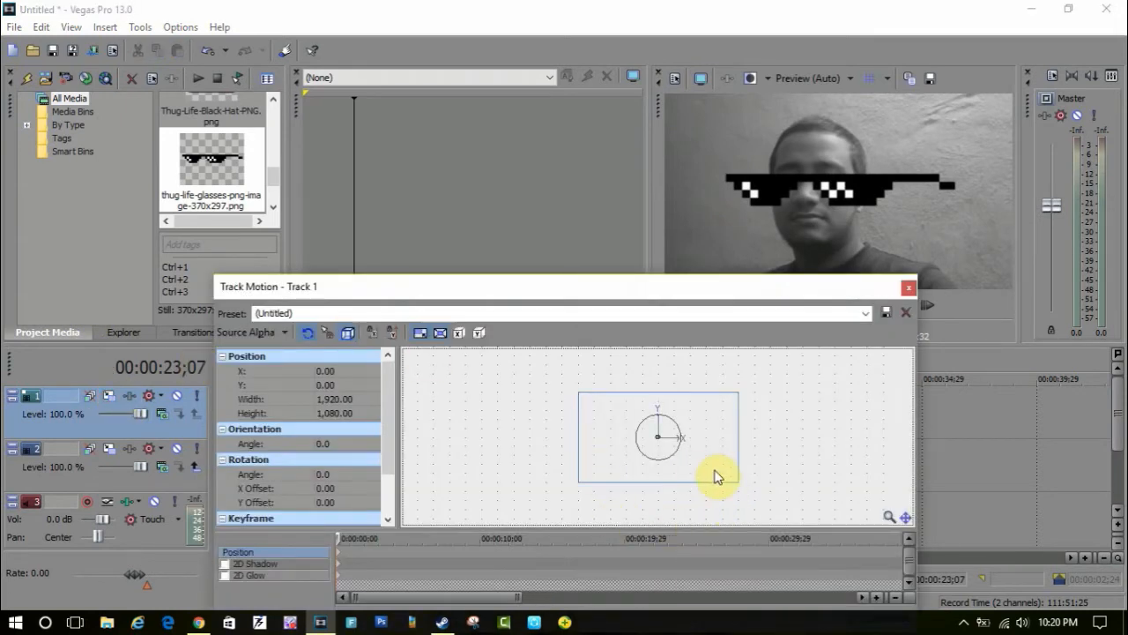
drag(720, 476, 731, 483)
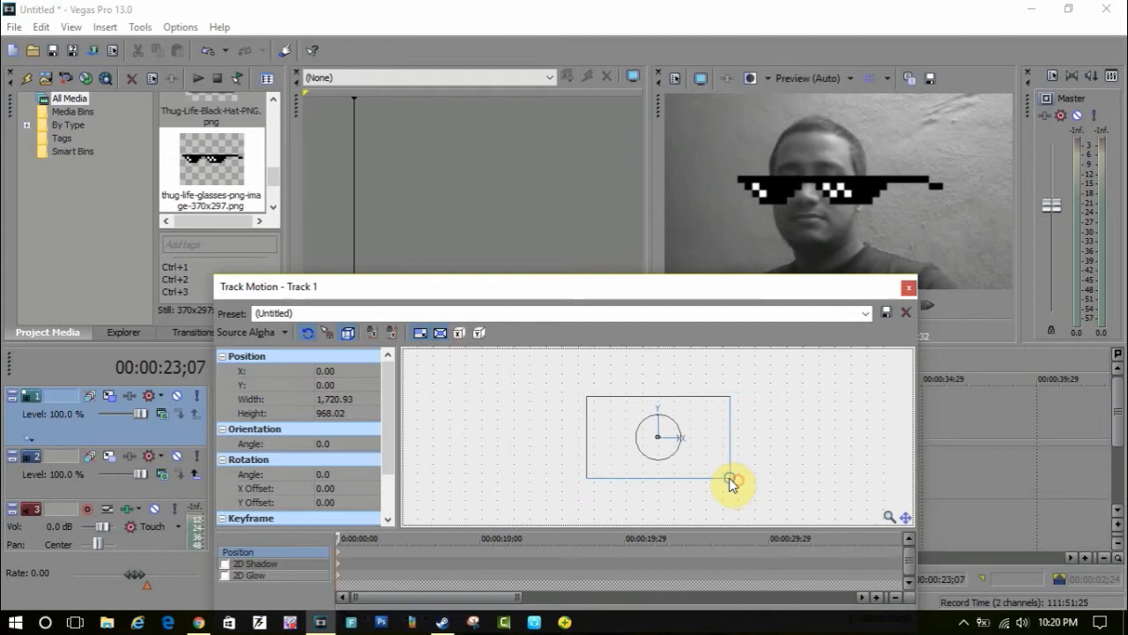
drag(733, 483, 702, 462)
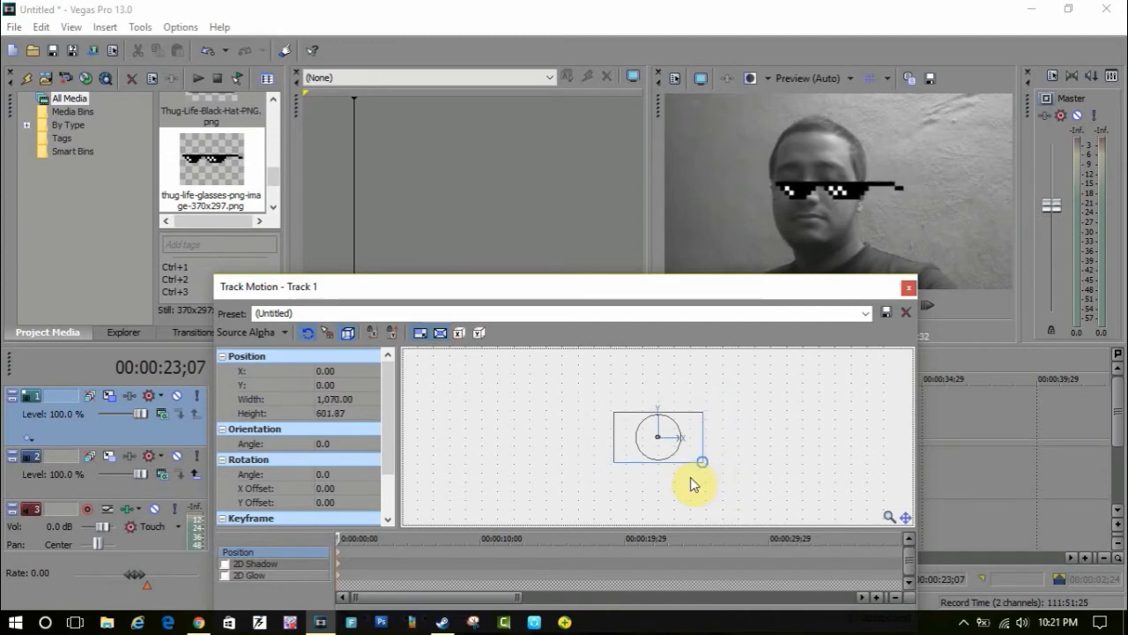
drag(702, 462, 666, 451)
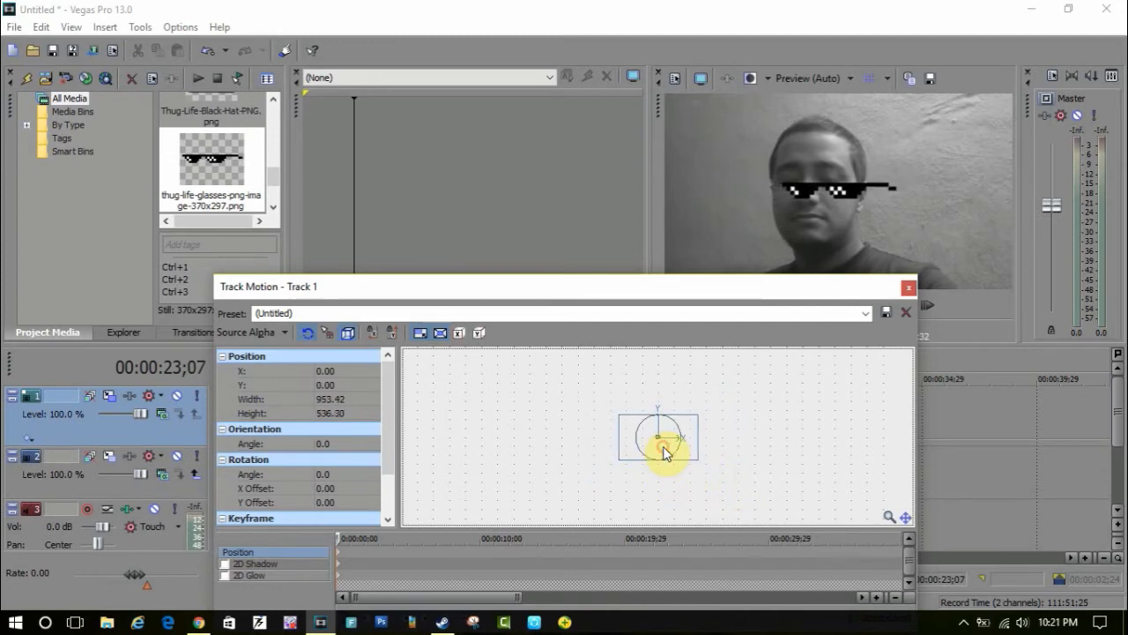
drag(666, 451, 652, 432)
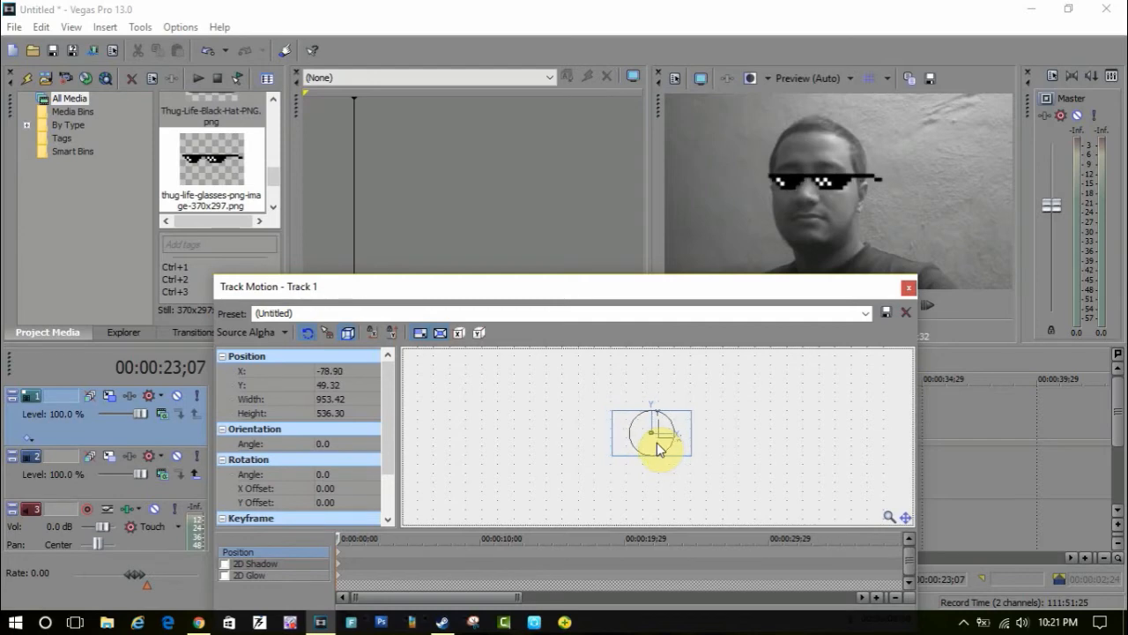
drag(656, 449, 688, 467)
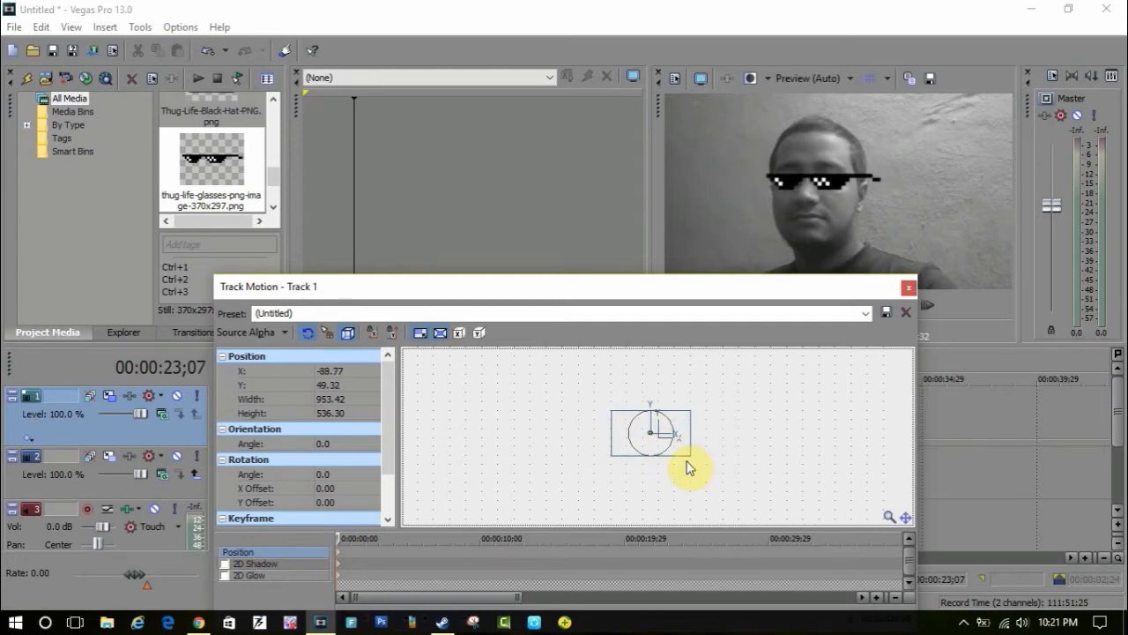
click(908, 285)
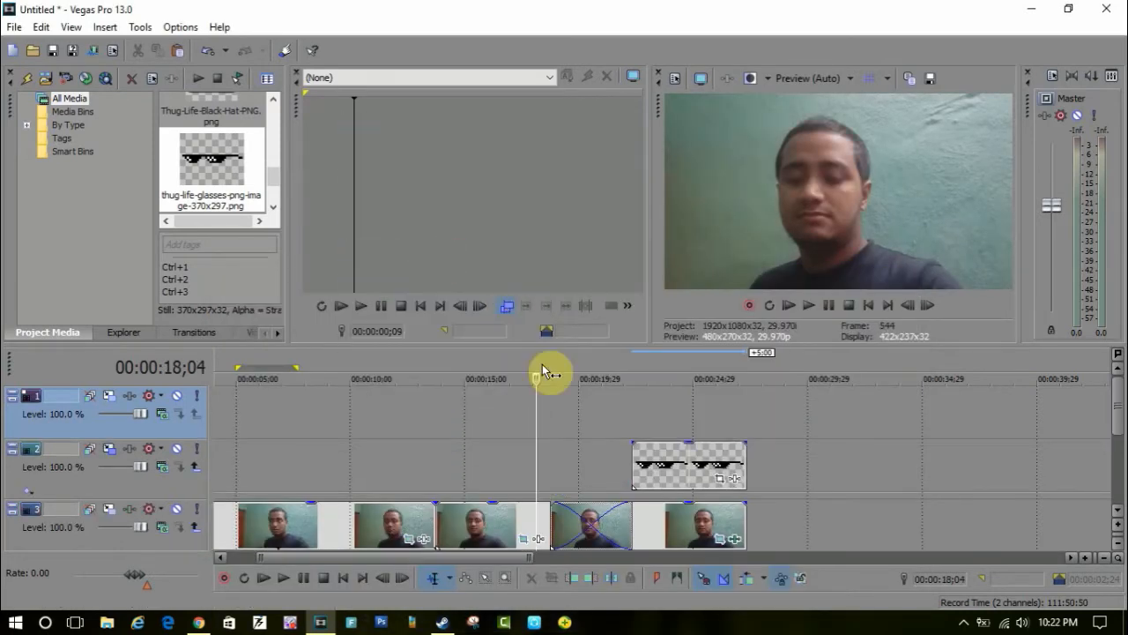
mouse_move(603, 444)
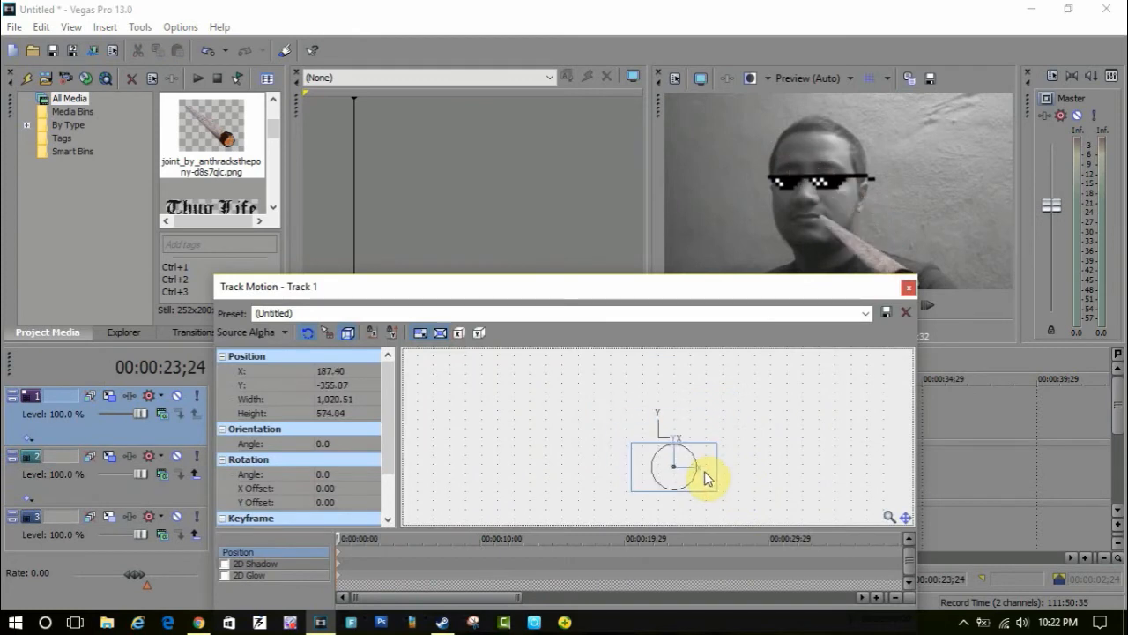
- Use Track Motion to put the cigarette in his mouth, the cap on his head and Thug Life text at upper right
drag(673, 466, 653, 415)
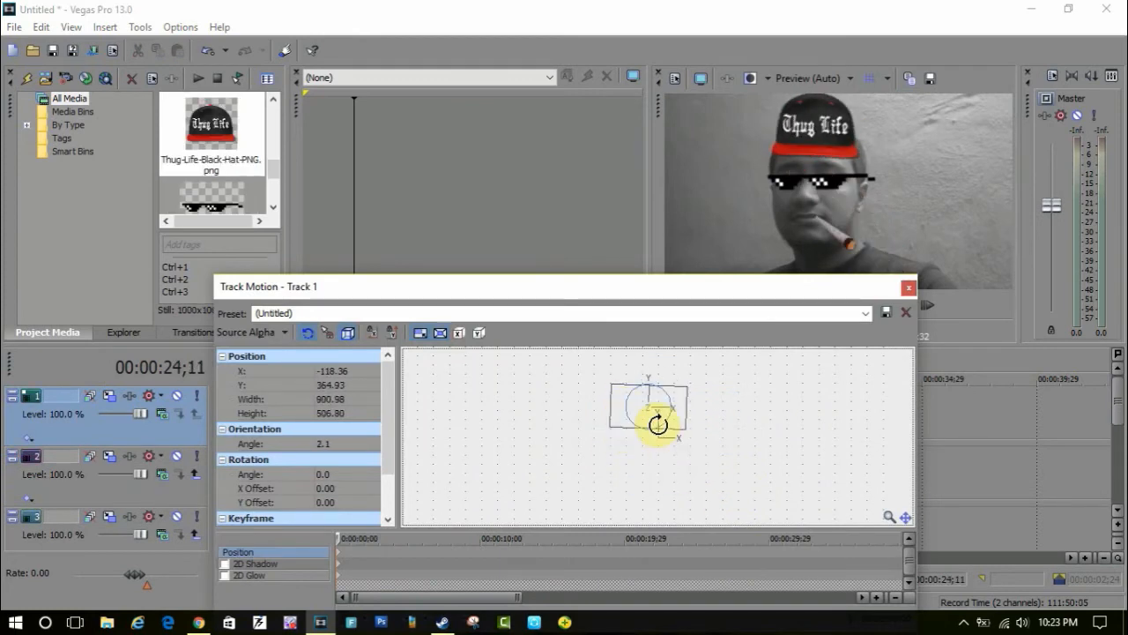
drag(656, 423, 684, 429)
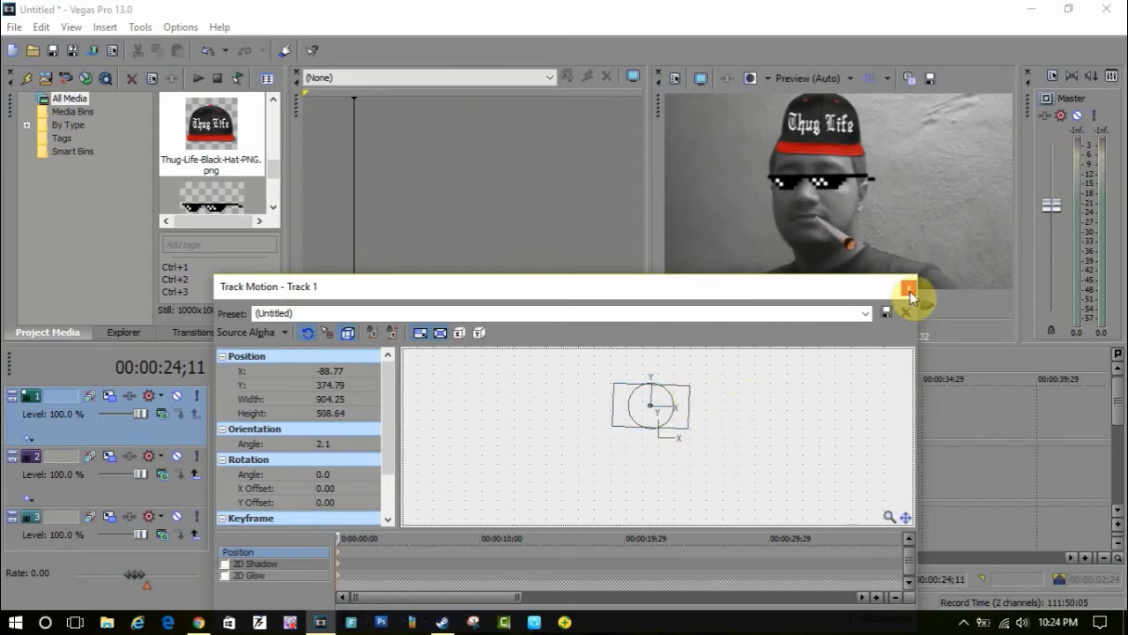
click(909, 289)
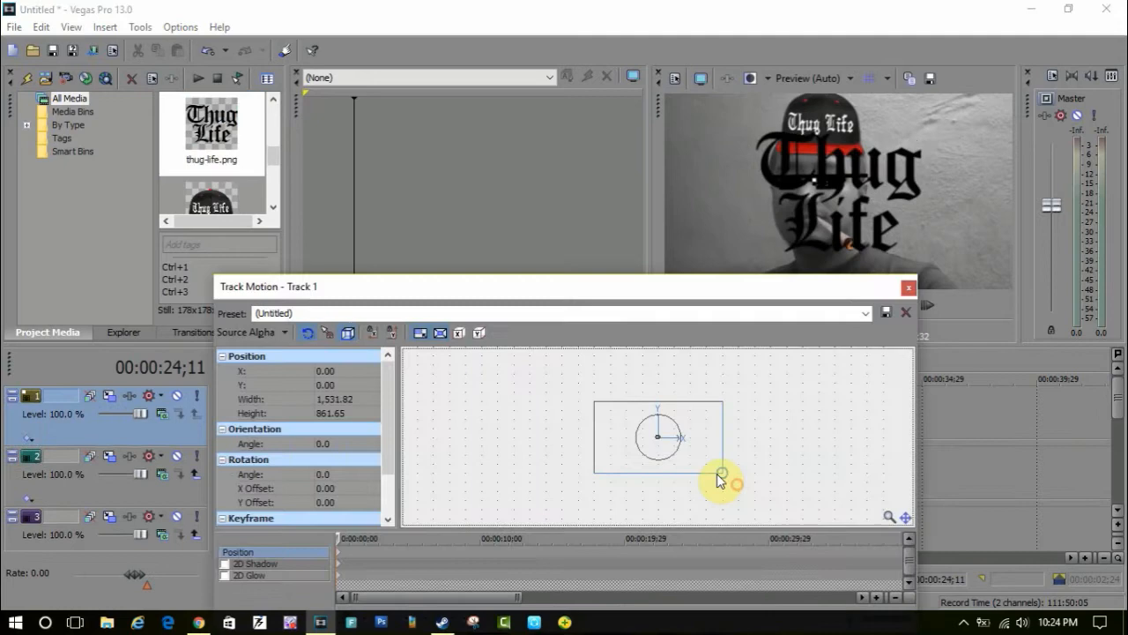
click(908, 286)
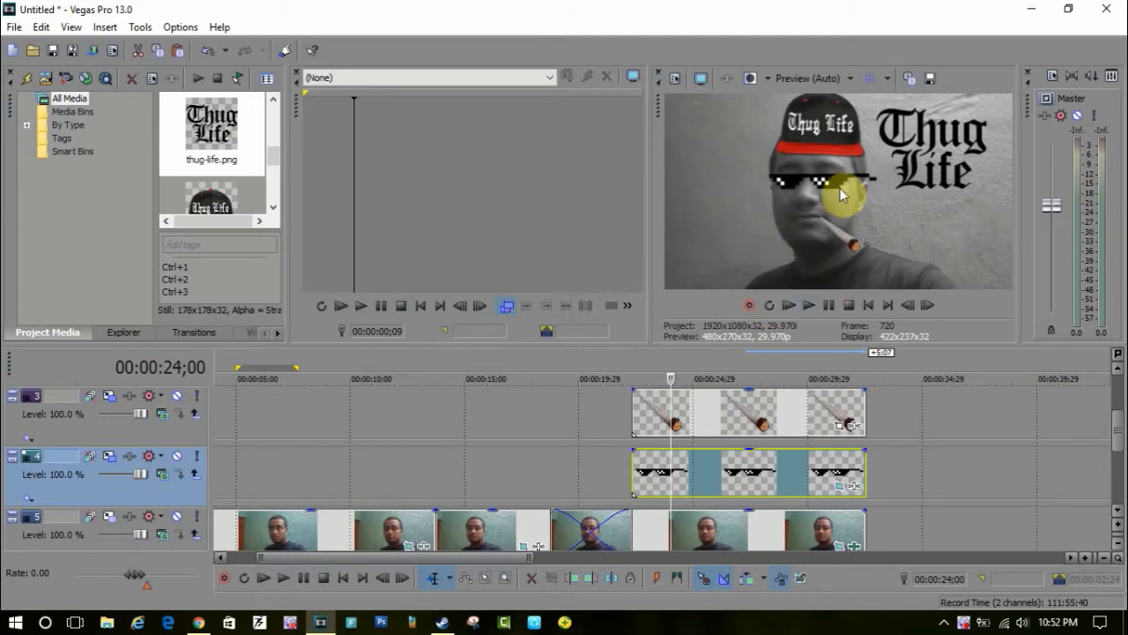
- In Track Motion, keyframe the sunglasses starting off the left edge of the frame
click(614, 430)
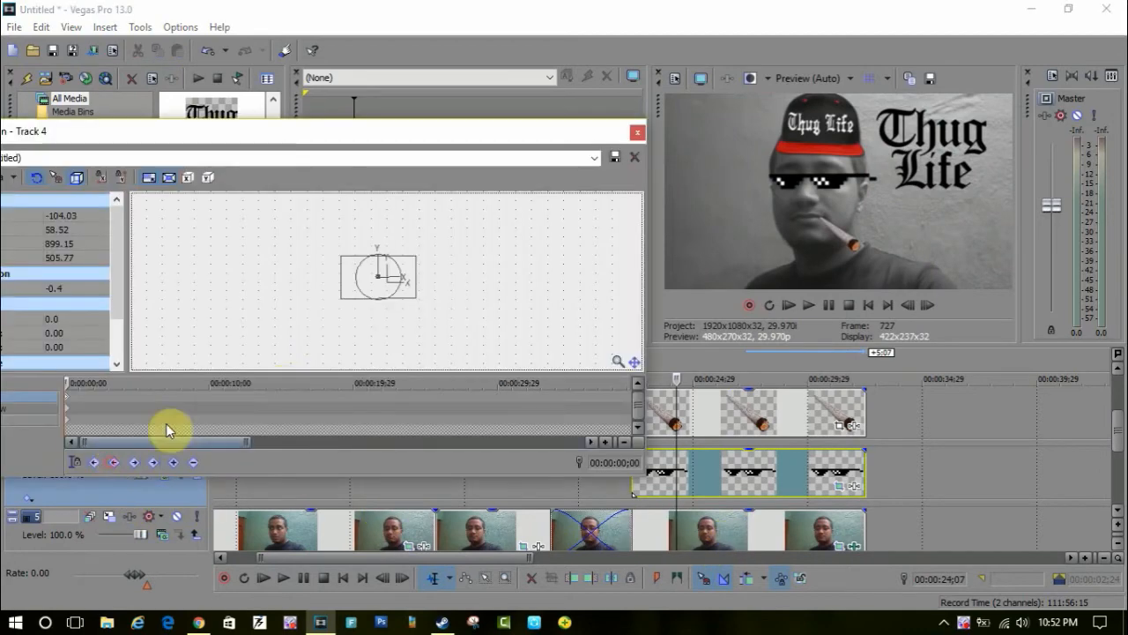
mouse_move(184, 368)
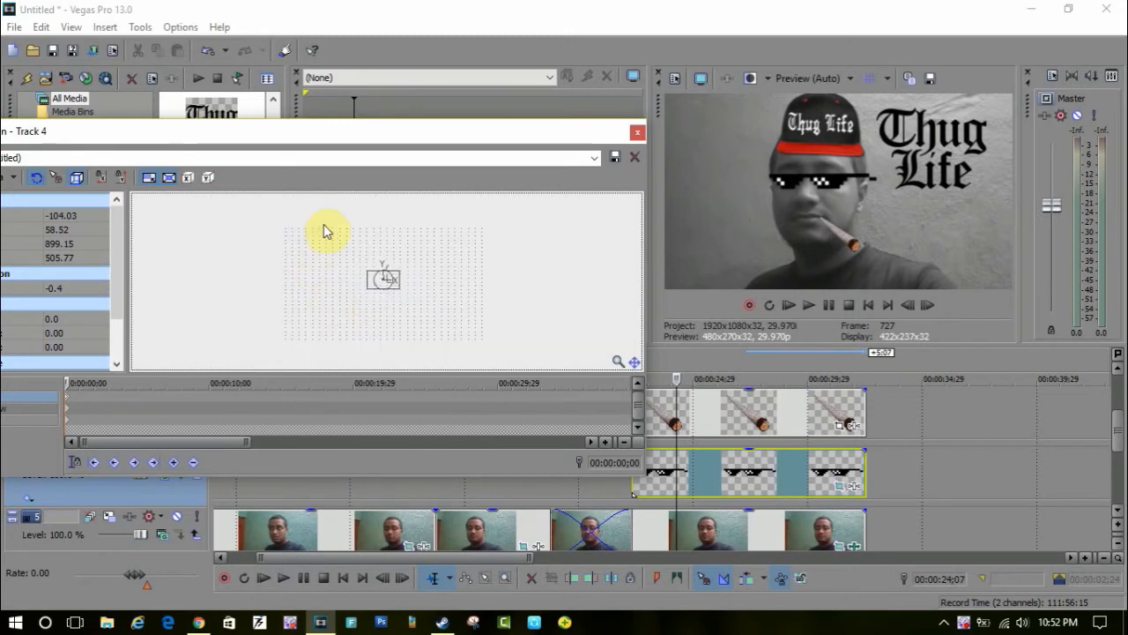
mouse_move(317, 310)
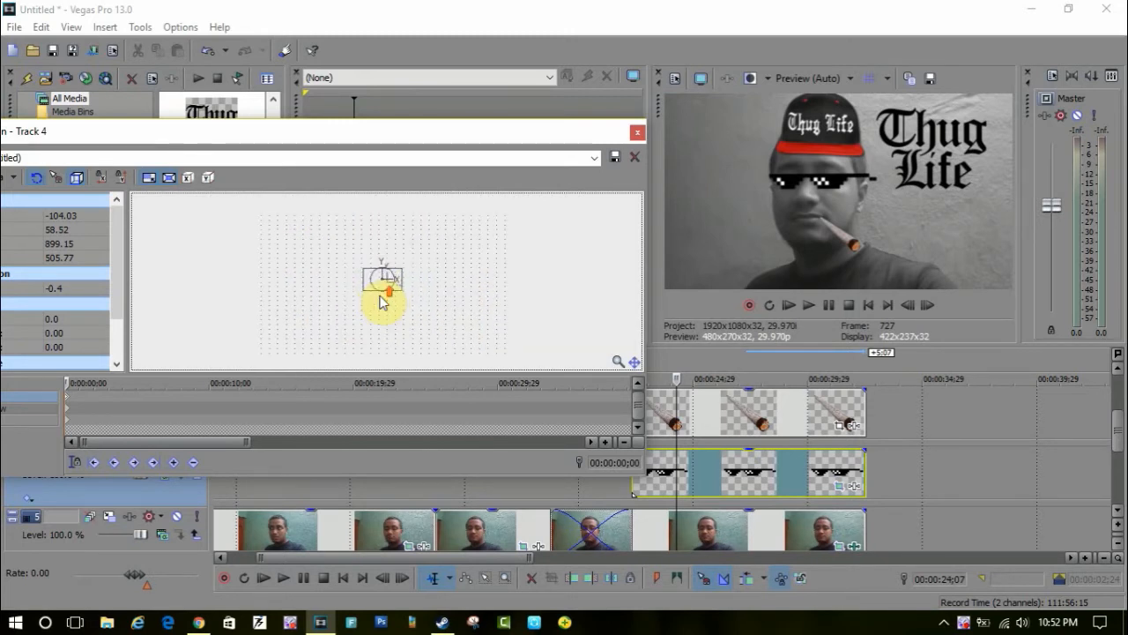
drag(384, 290, 327, 268)
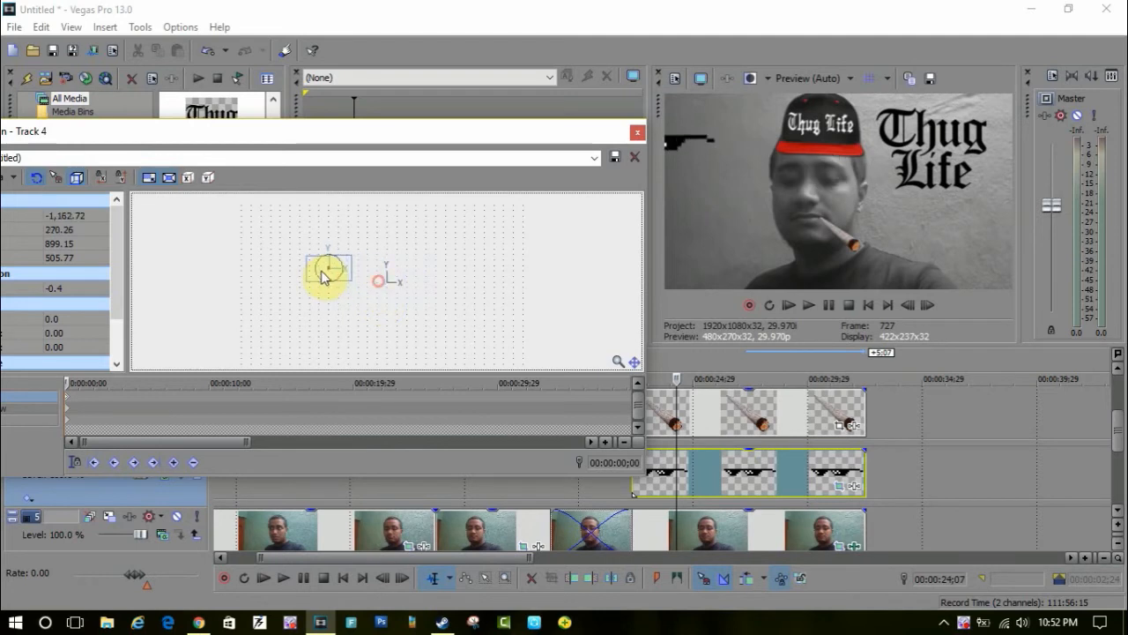
drag(328, 272, 307, 280)
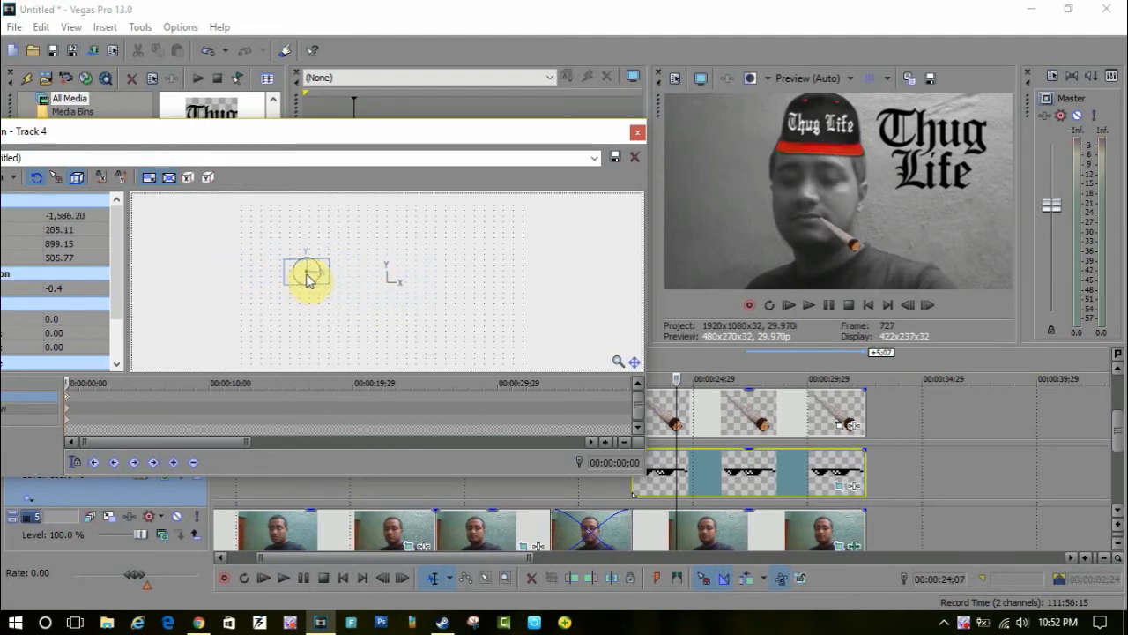
drag(310, 268, 298, 281)
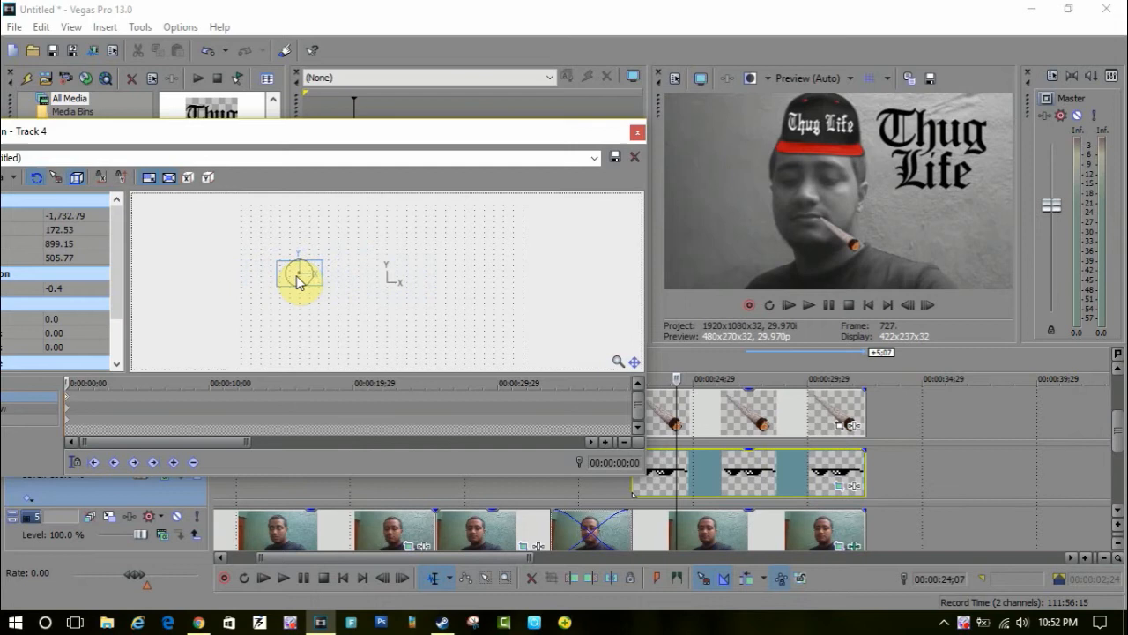
drag(298, 280, 333, 282)
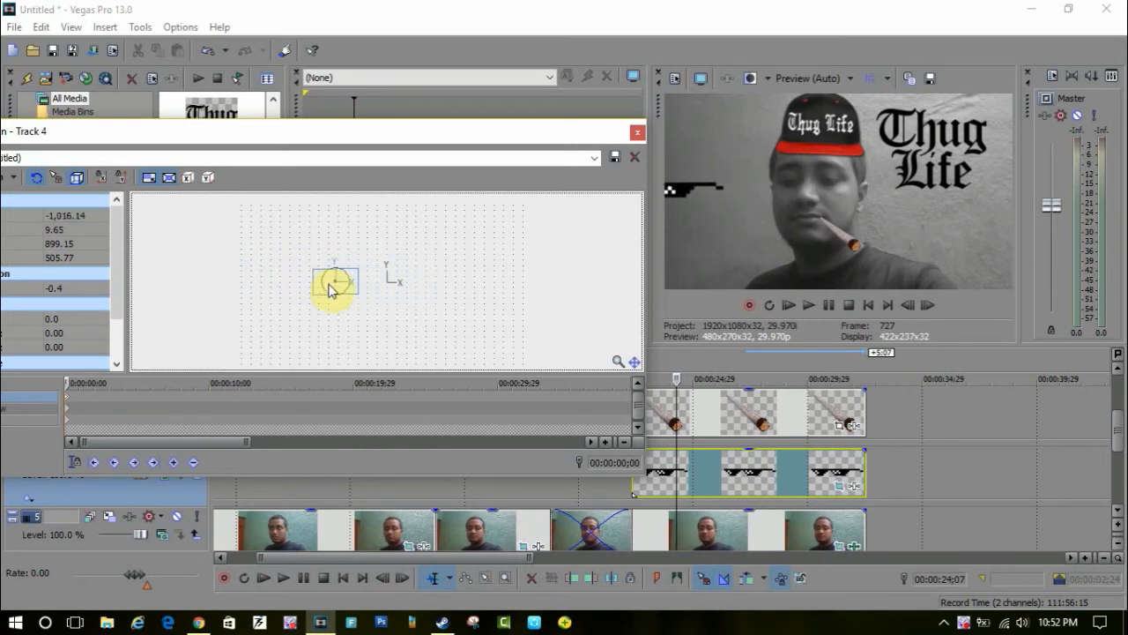
drag(333, 285, 316, 271)
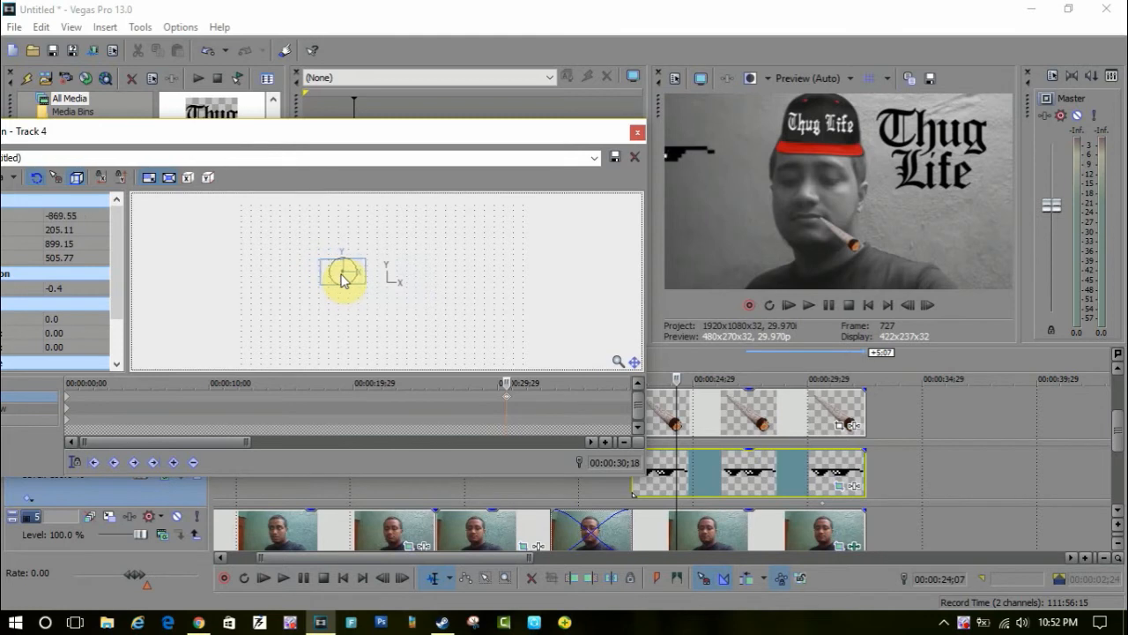
- Keyframe the sunglasses back over the man's eyes at a later point so they slide in
drag(342, 272, 398, 282)
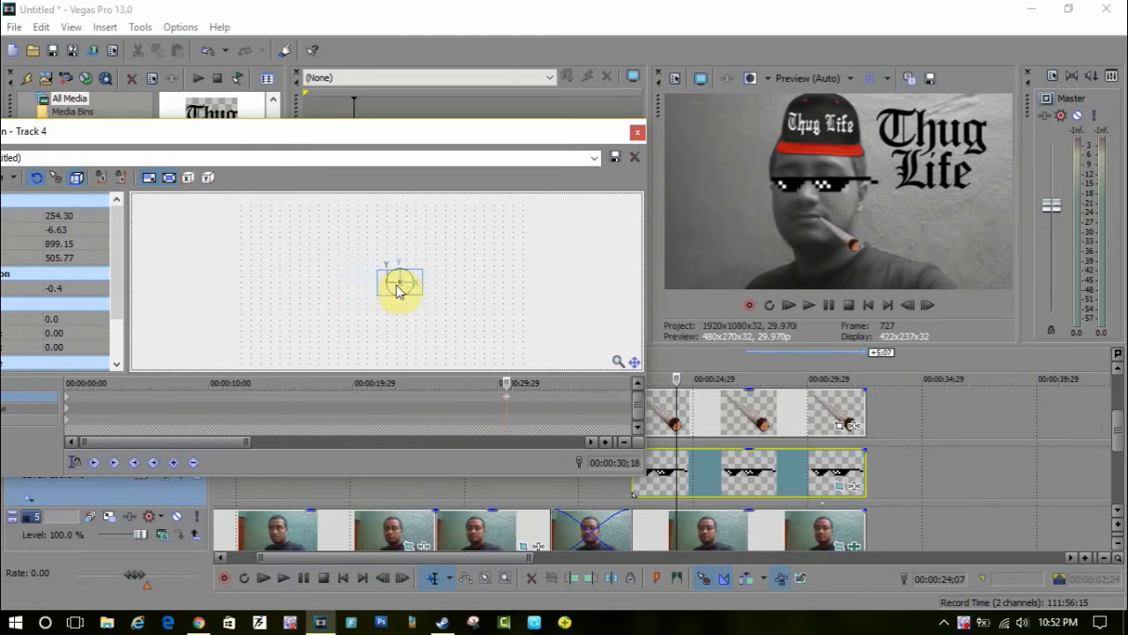
drag(402, 282, 396, 282)
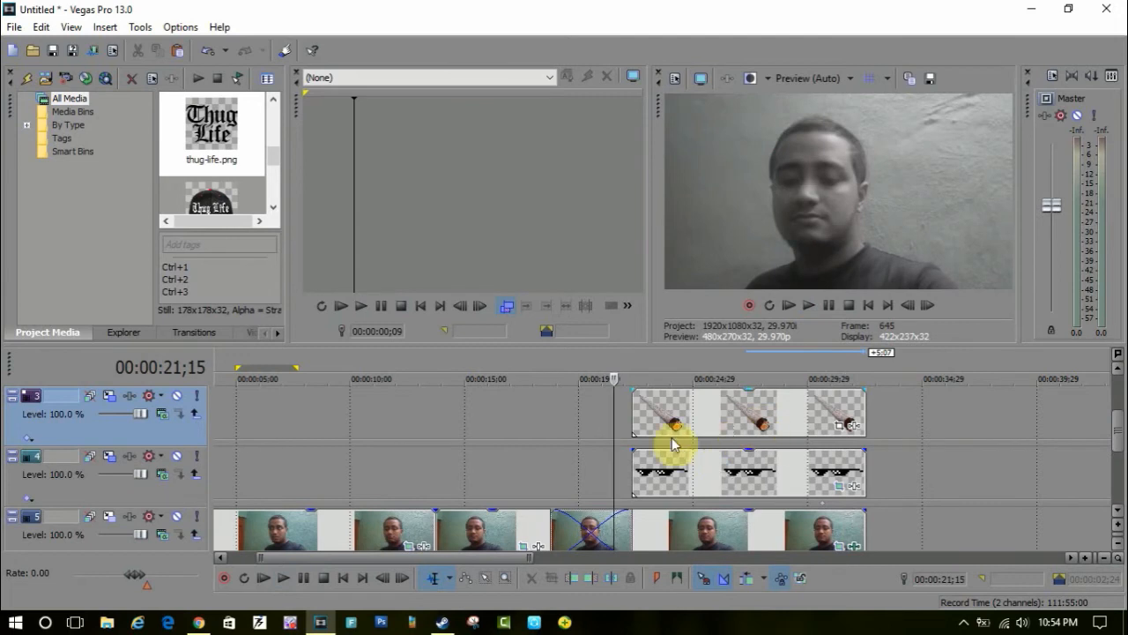
mouse_move(727, 469)
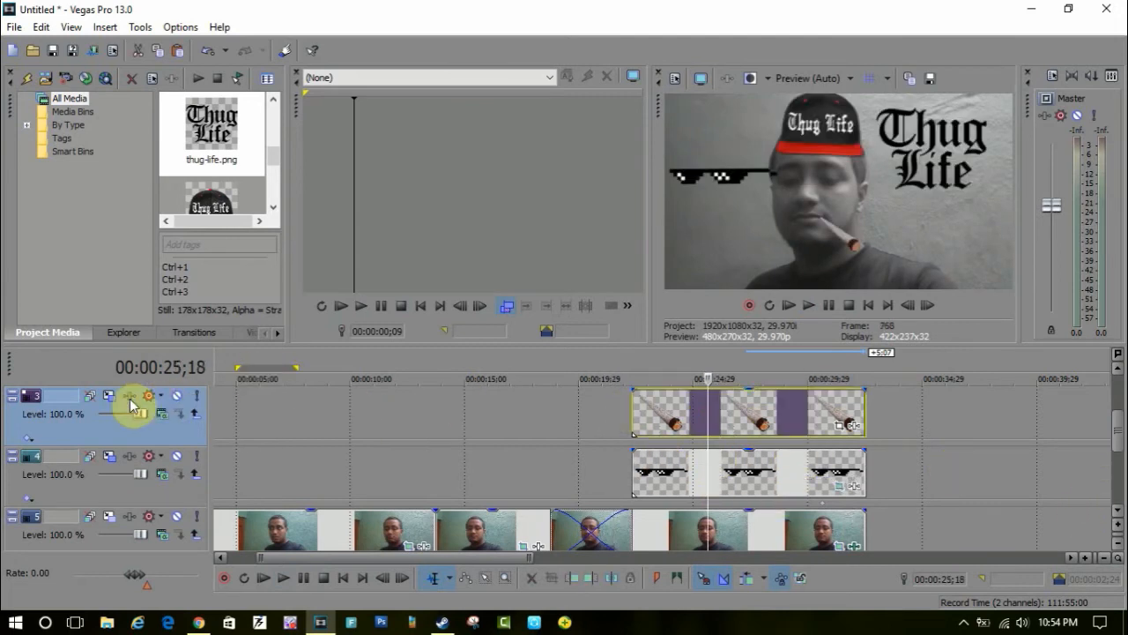
- Keyframe the Thug Life cap starting above the frame and landing on his head later
click(131, 394)
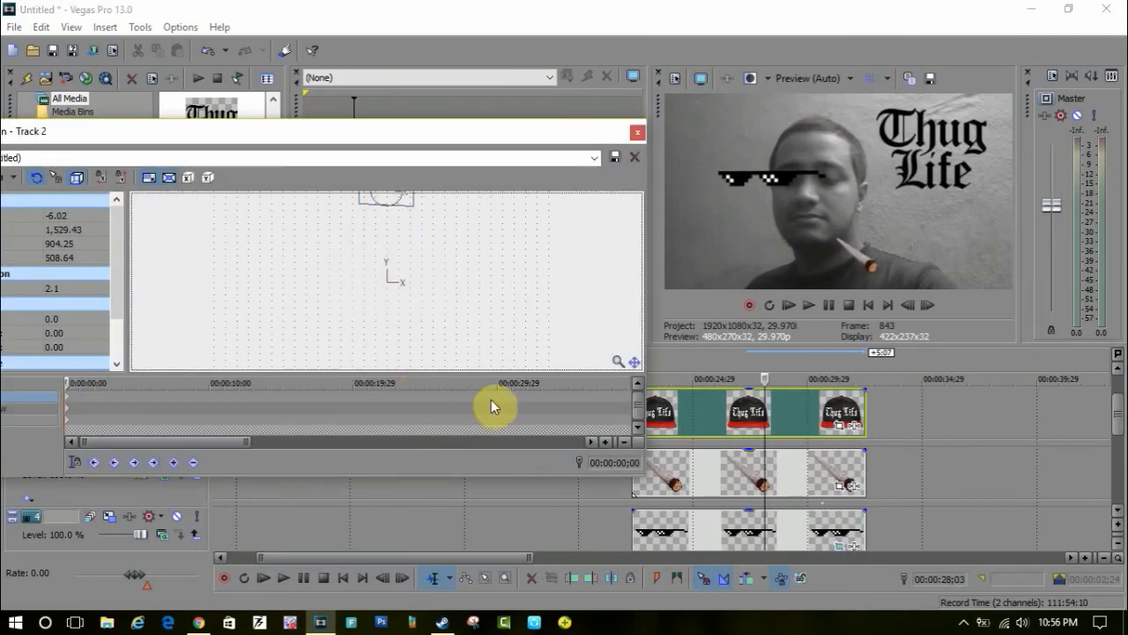
click(493, 402)
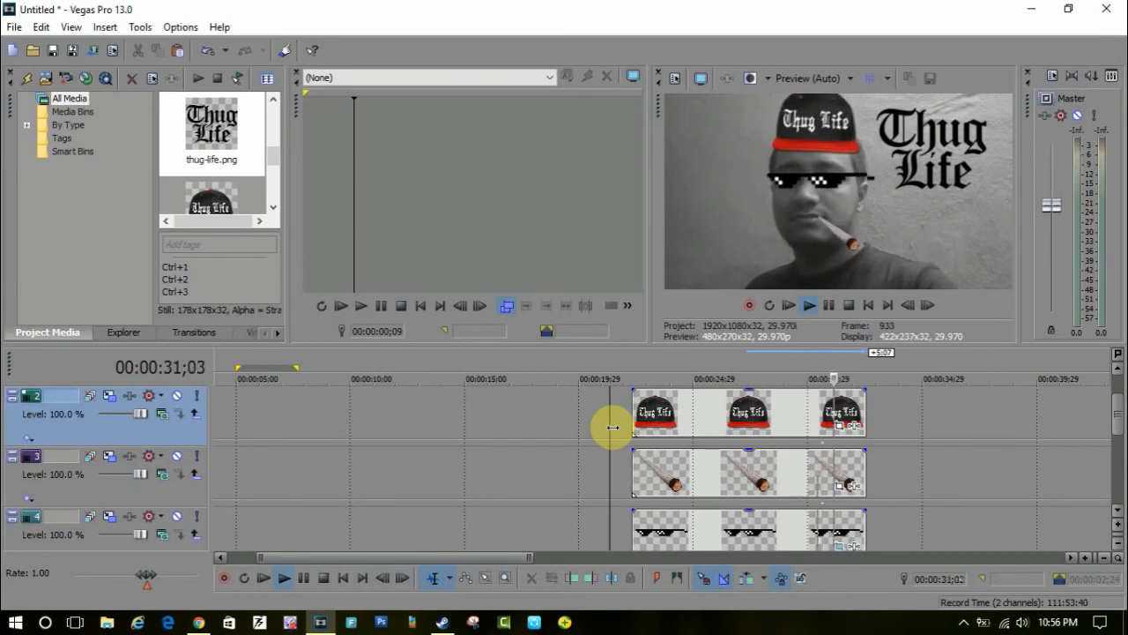
click(915, 620)
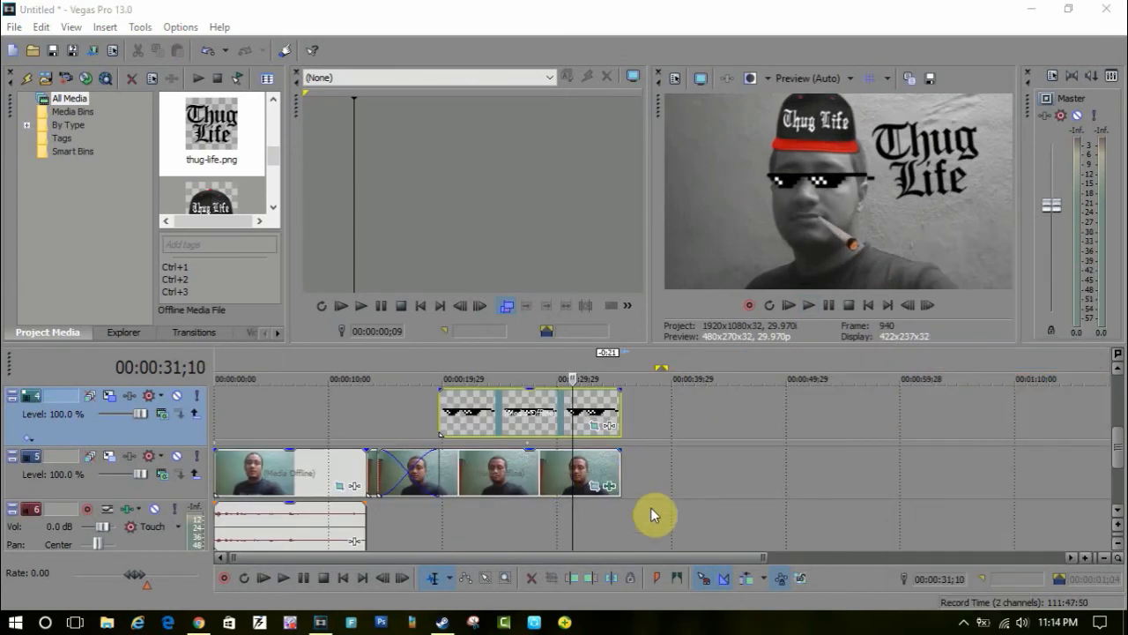
- Start rendering the finished project as an MP4 video file named Untitled.mp4 via File > Render As
click(14, 27)
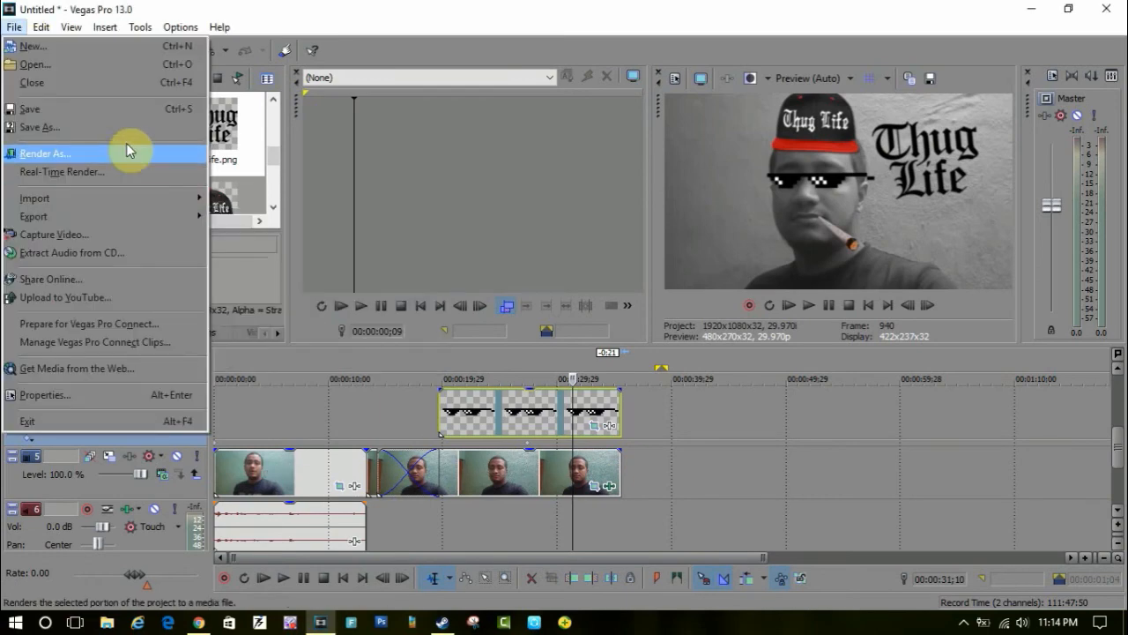
click(104, 26)
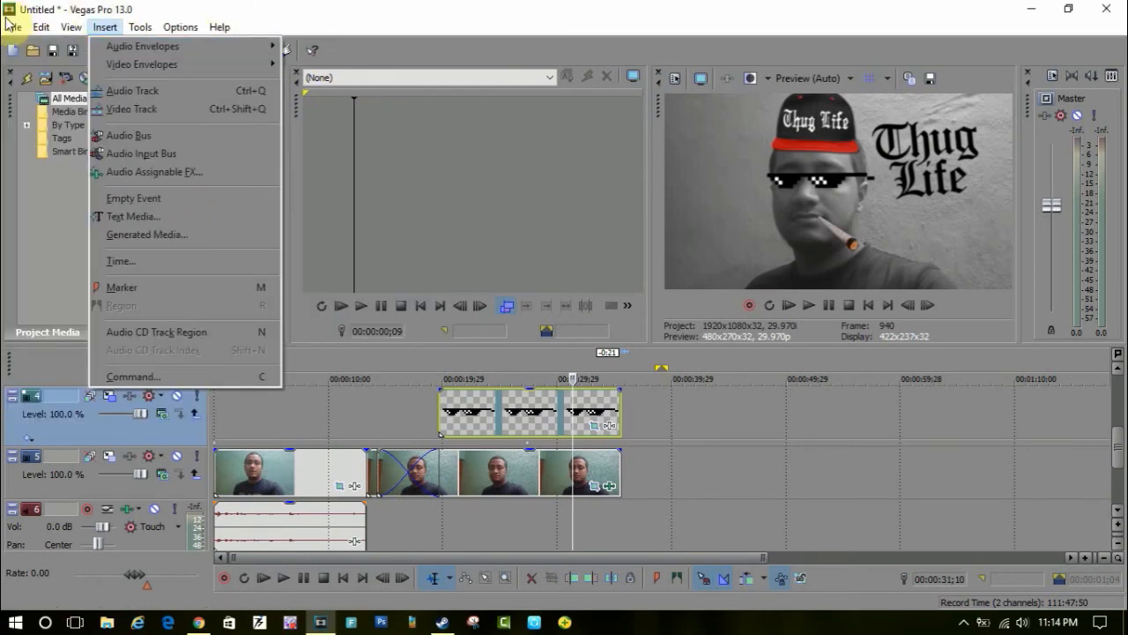
click(15, 27)
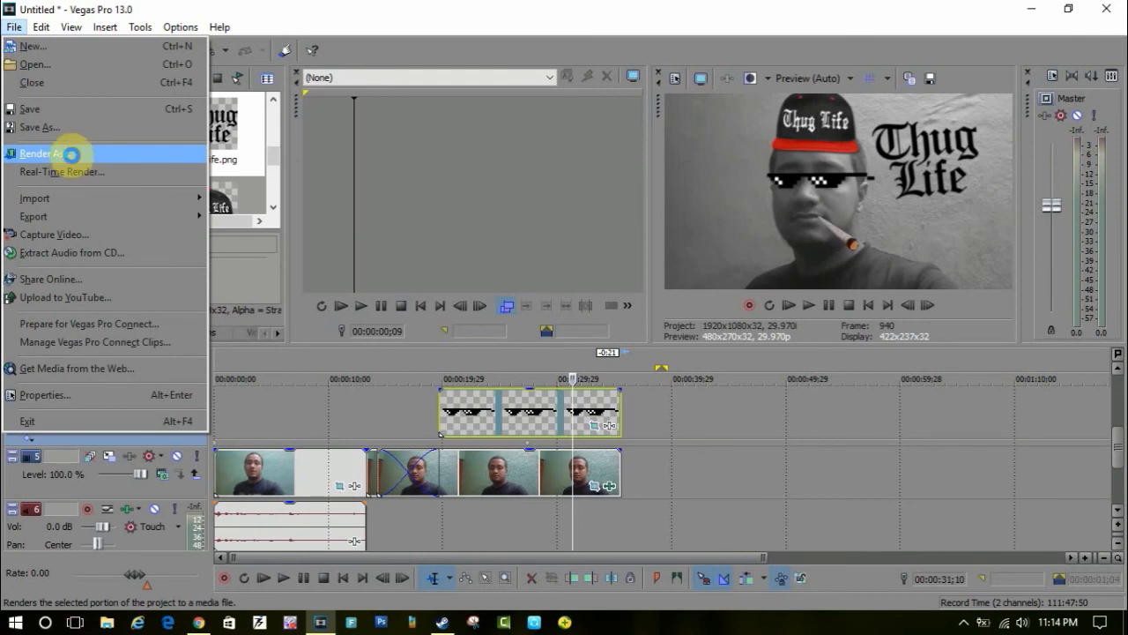
click(39, 153)
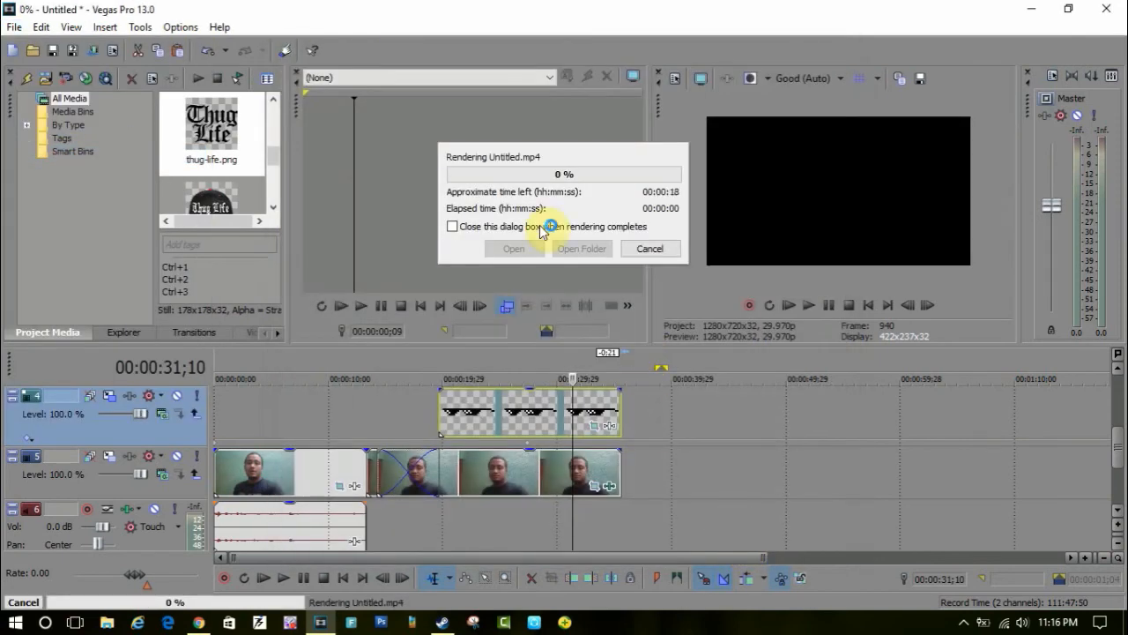